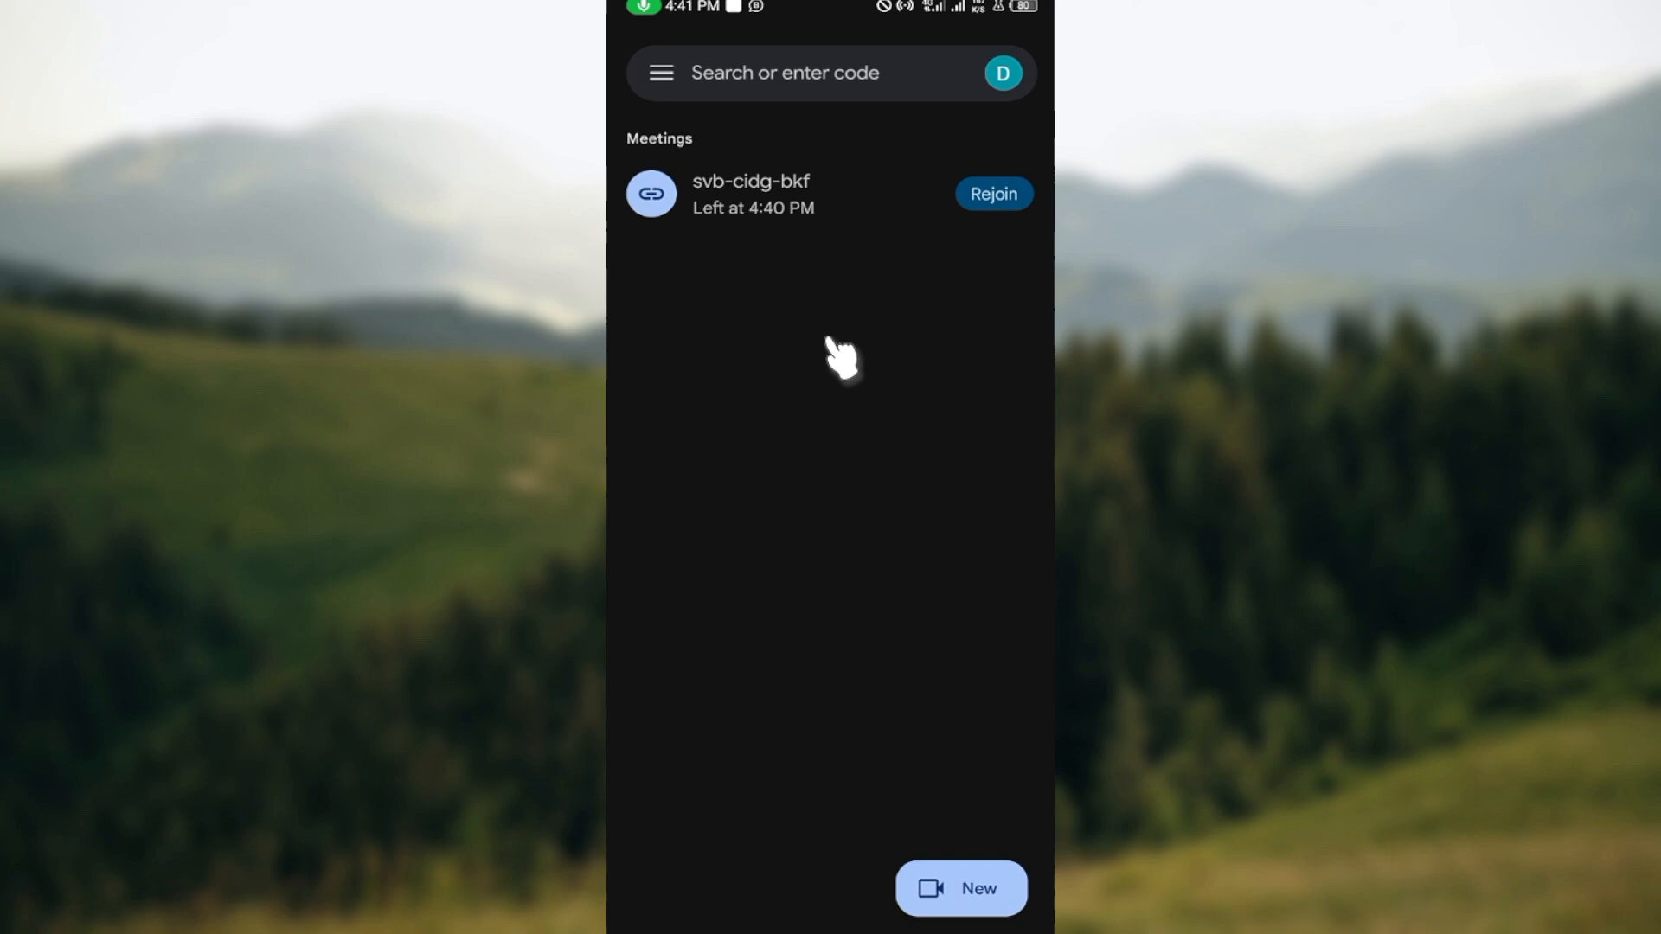
mouse_move(870, 199)
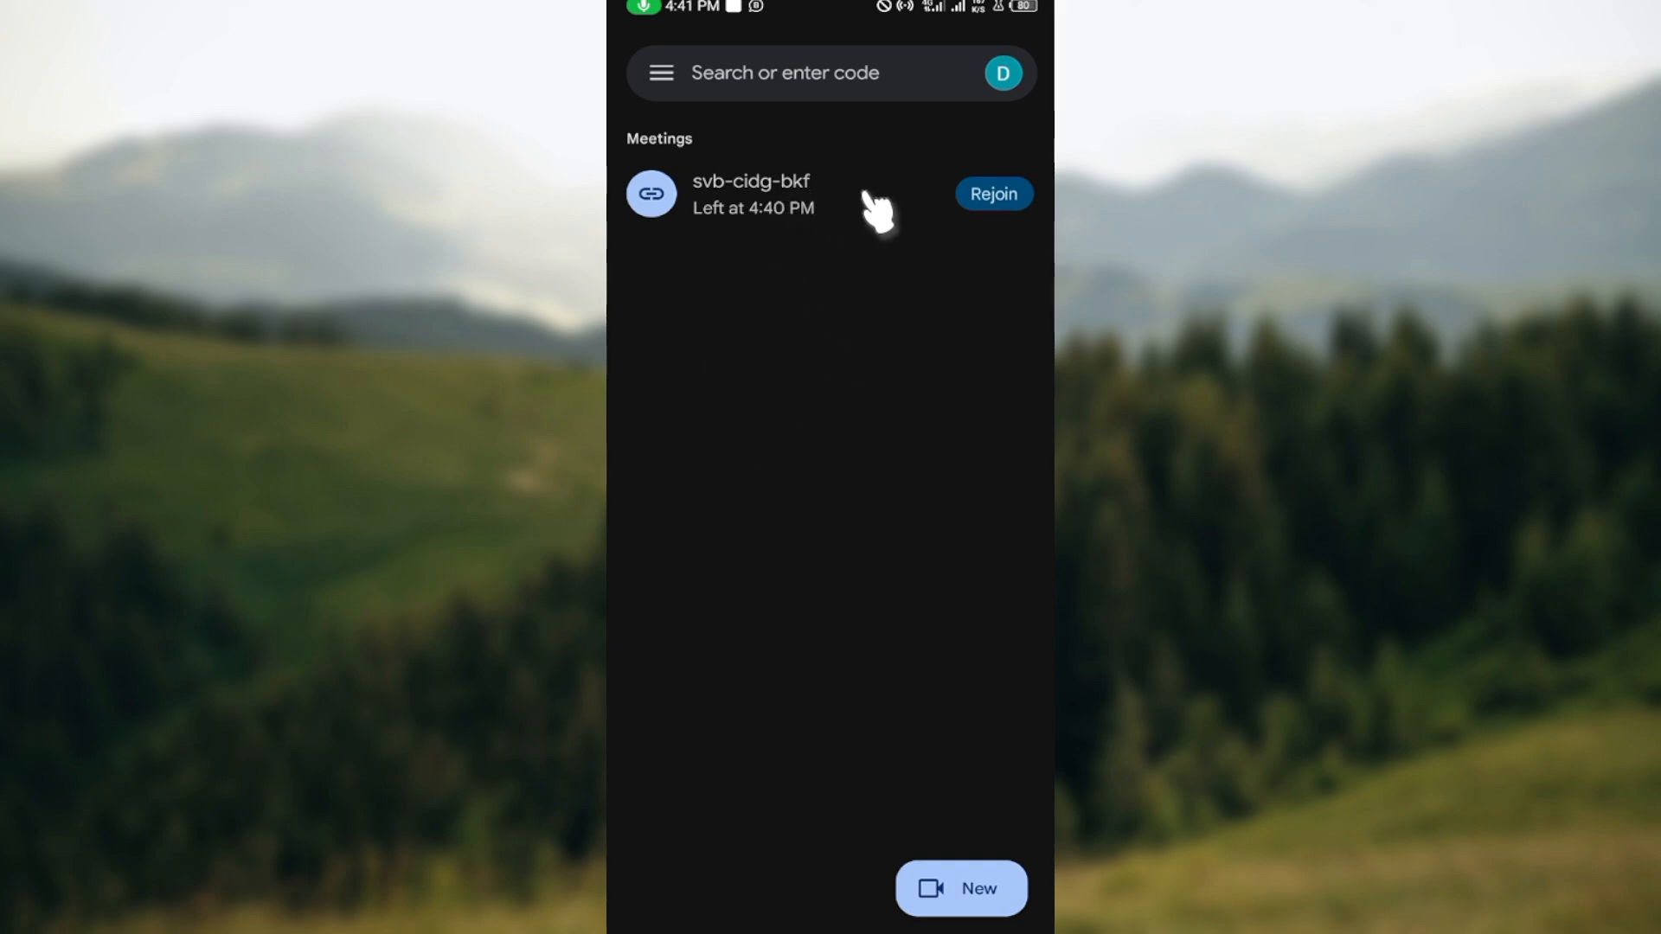
mouse_move(893, 578)
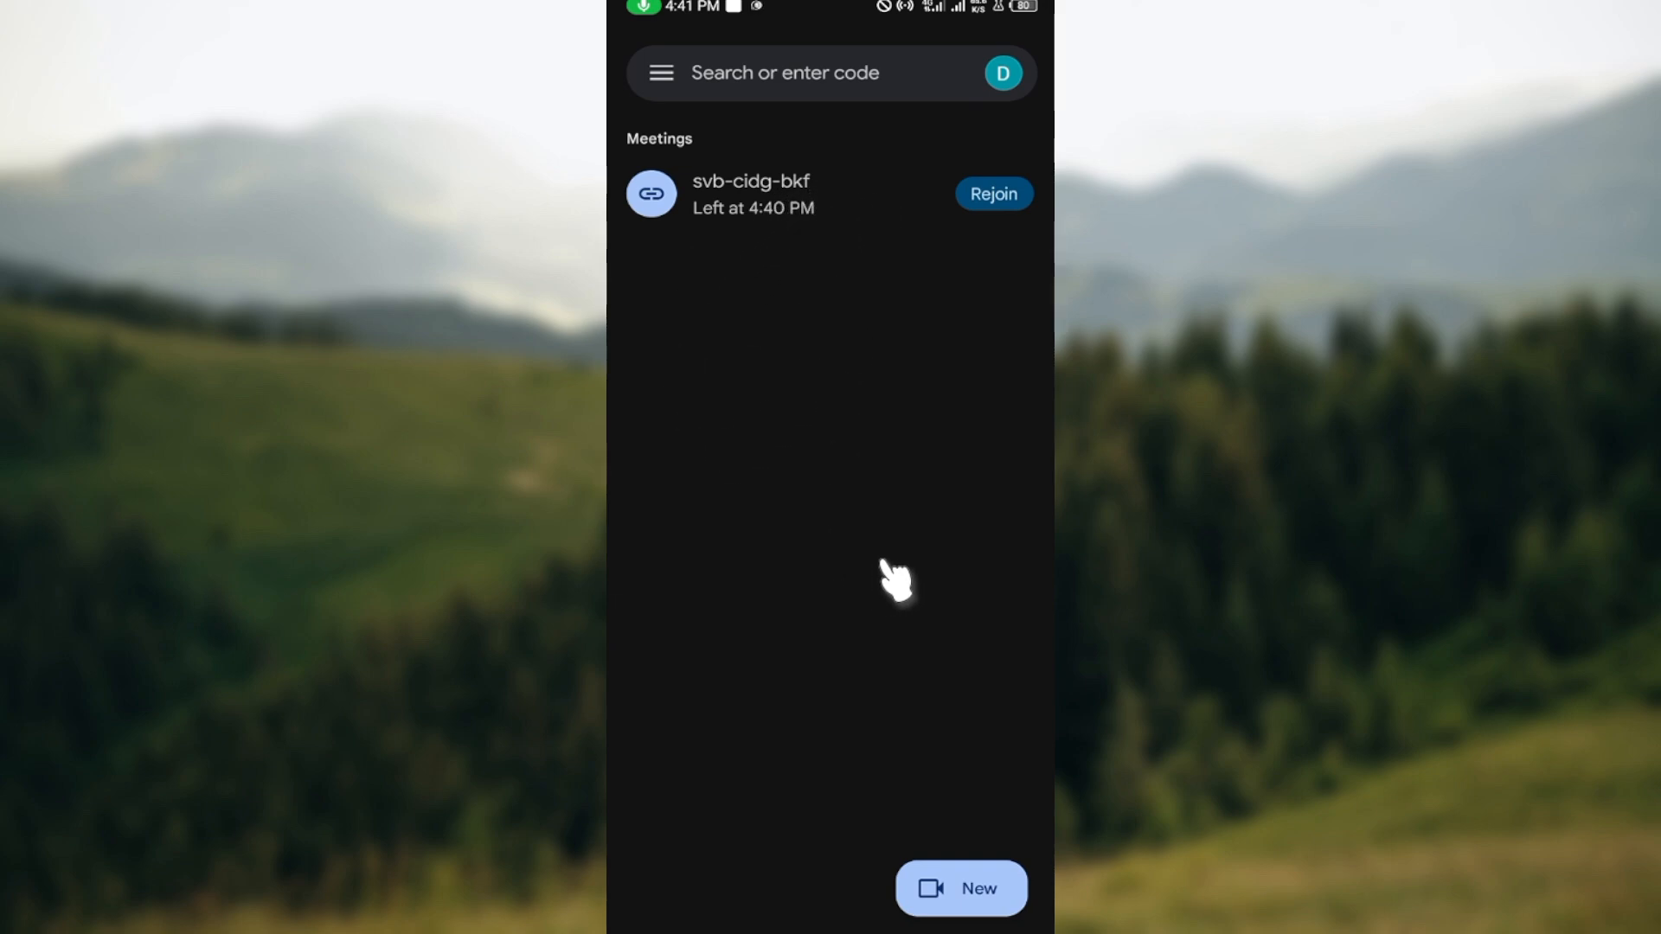
mouse_move(920, 610)
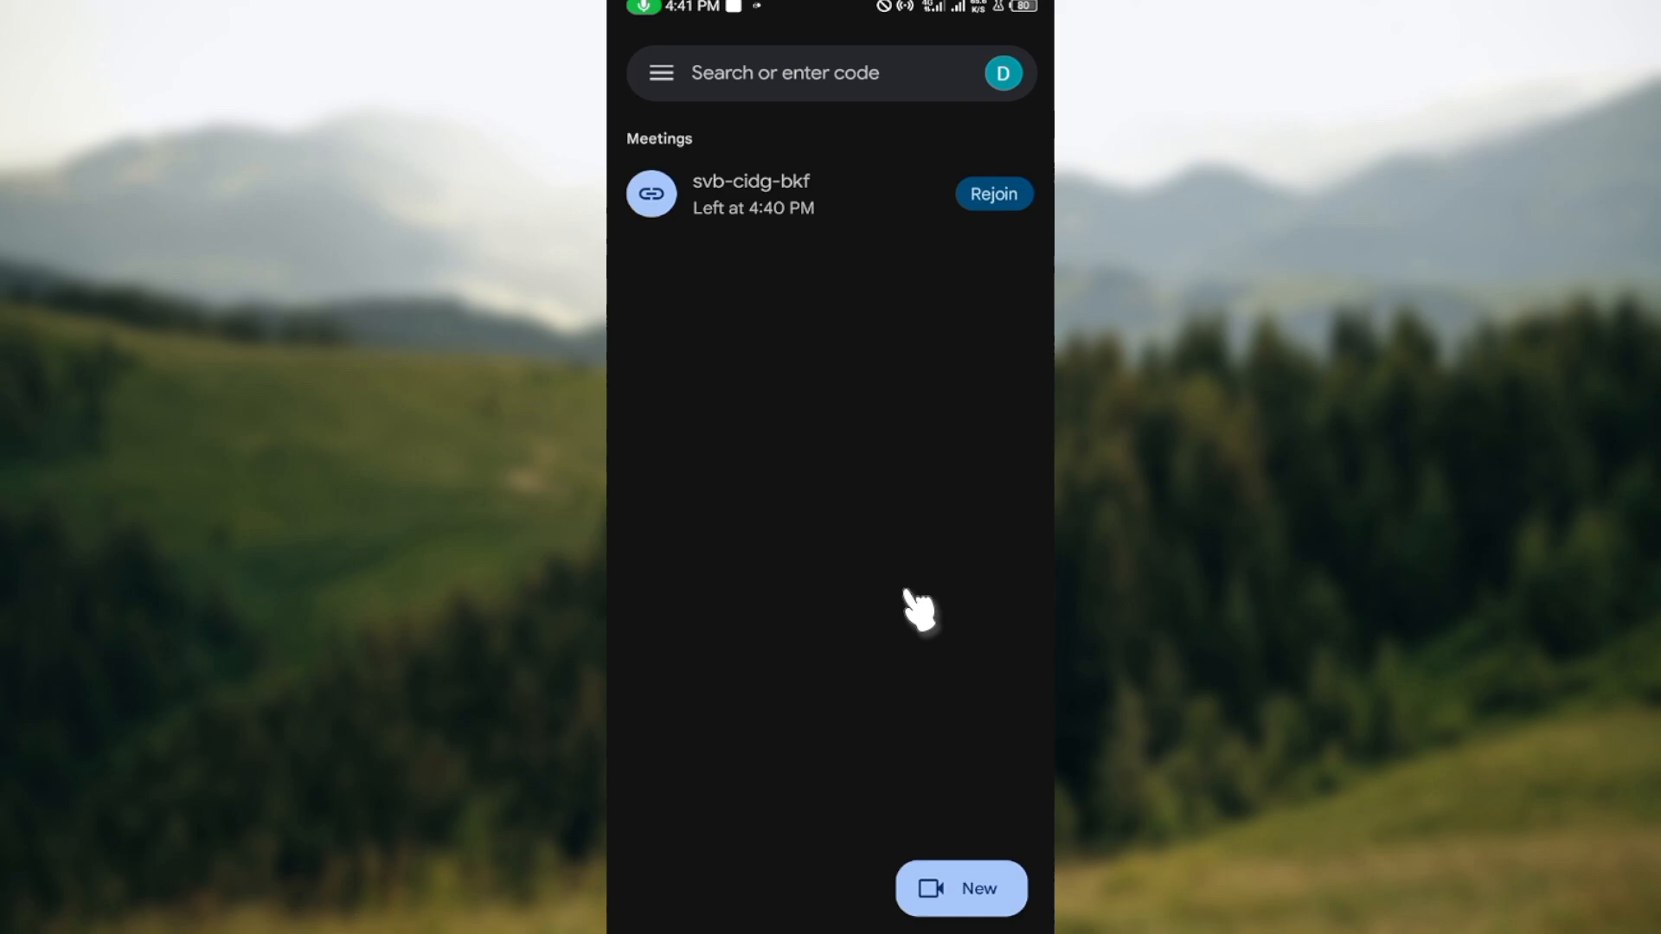
mouse_move(961, 889)
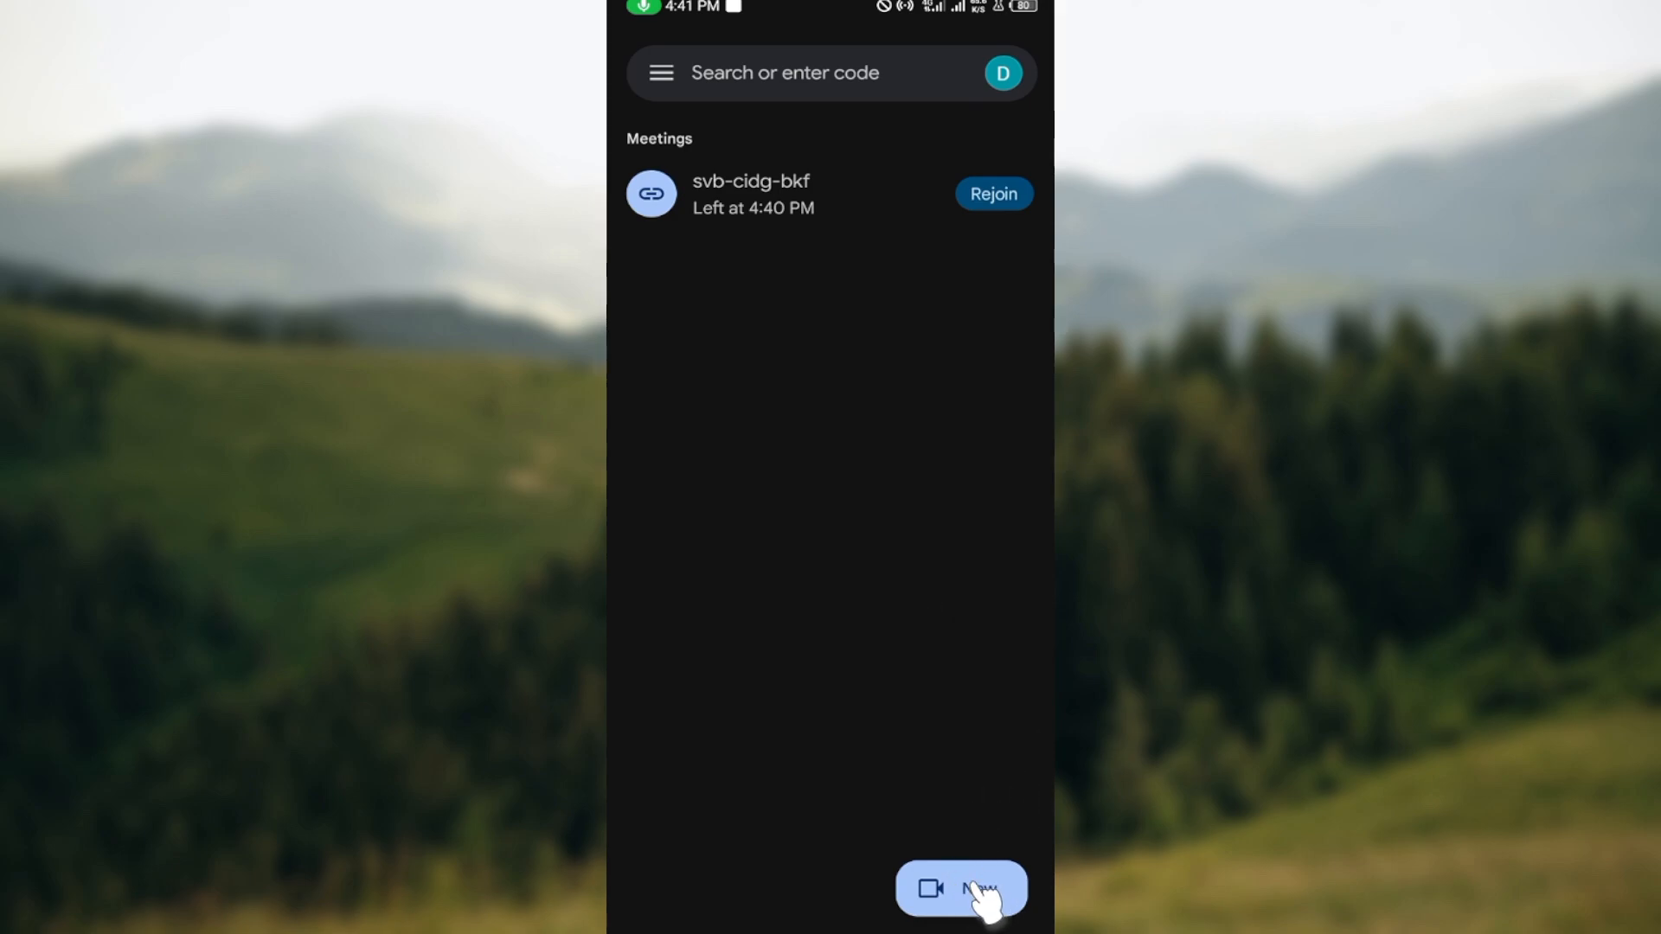
click(965, 888)
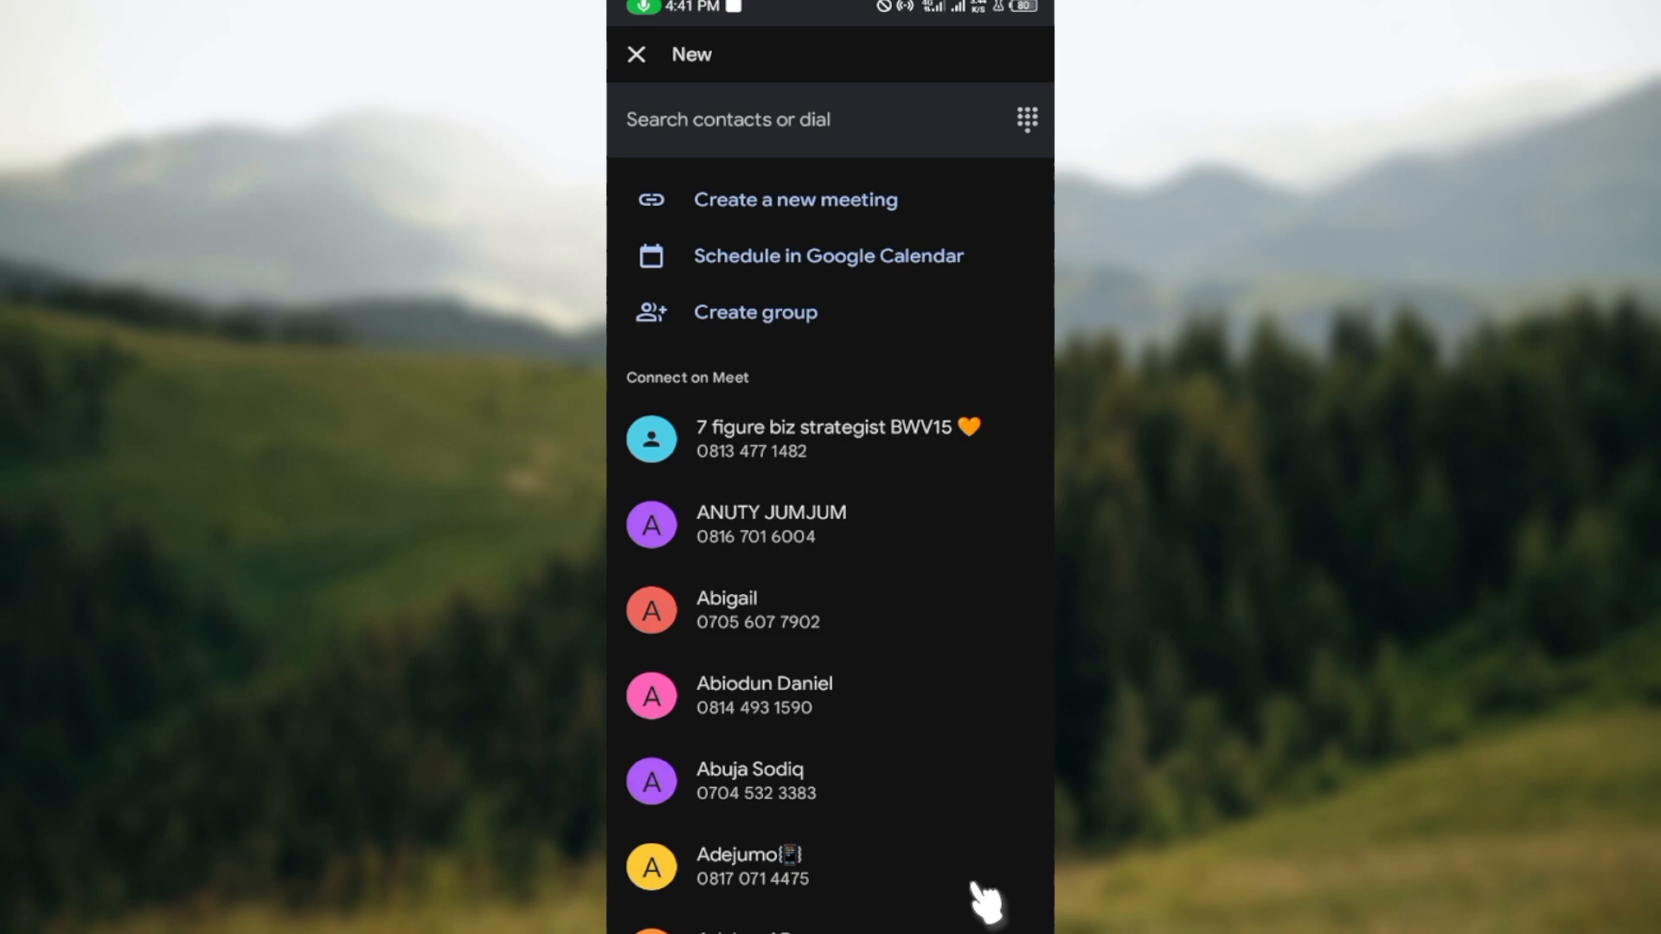
mouse_move(890, 401)
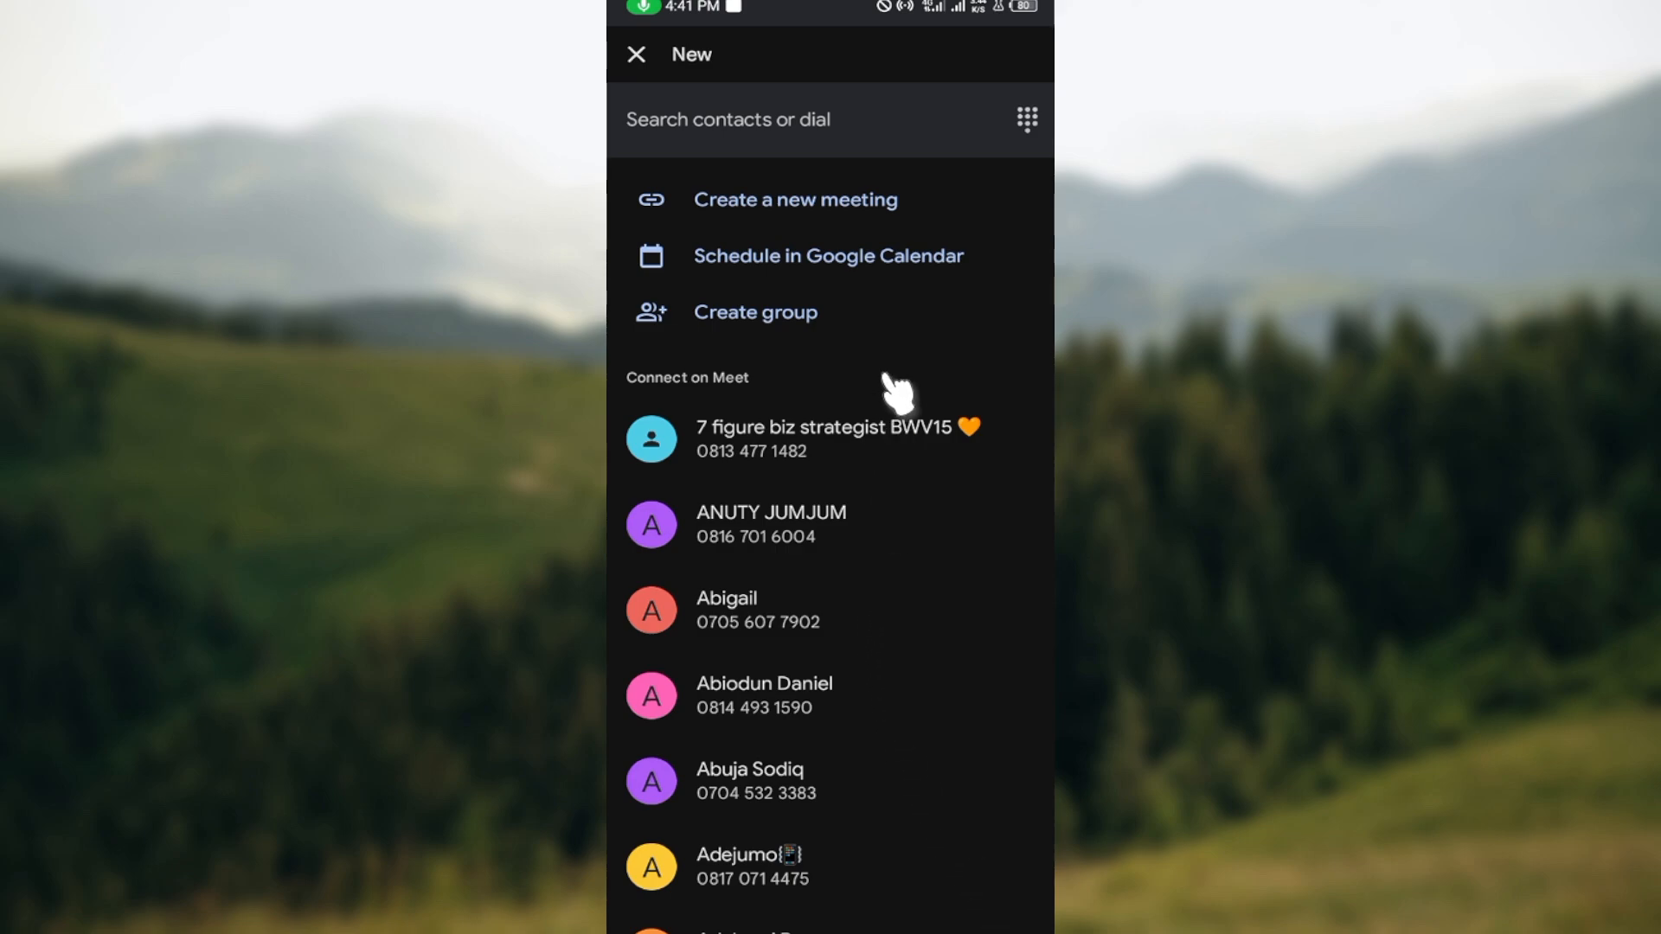
mouse_move(768, 229)
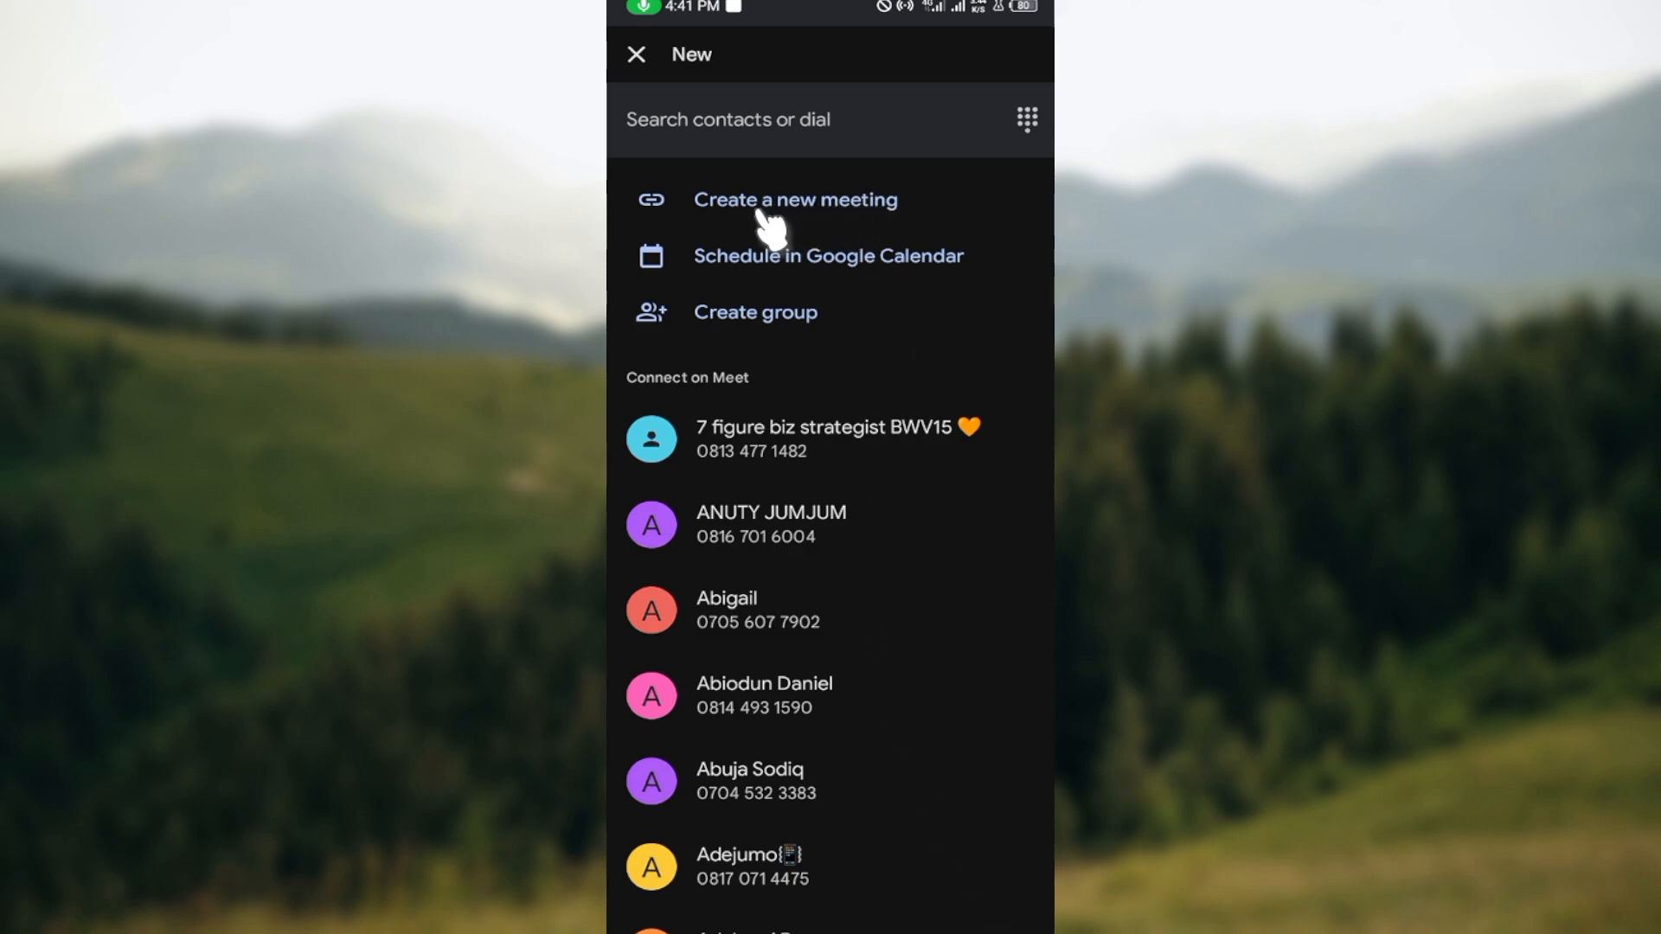
mouse_move(836, 286)
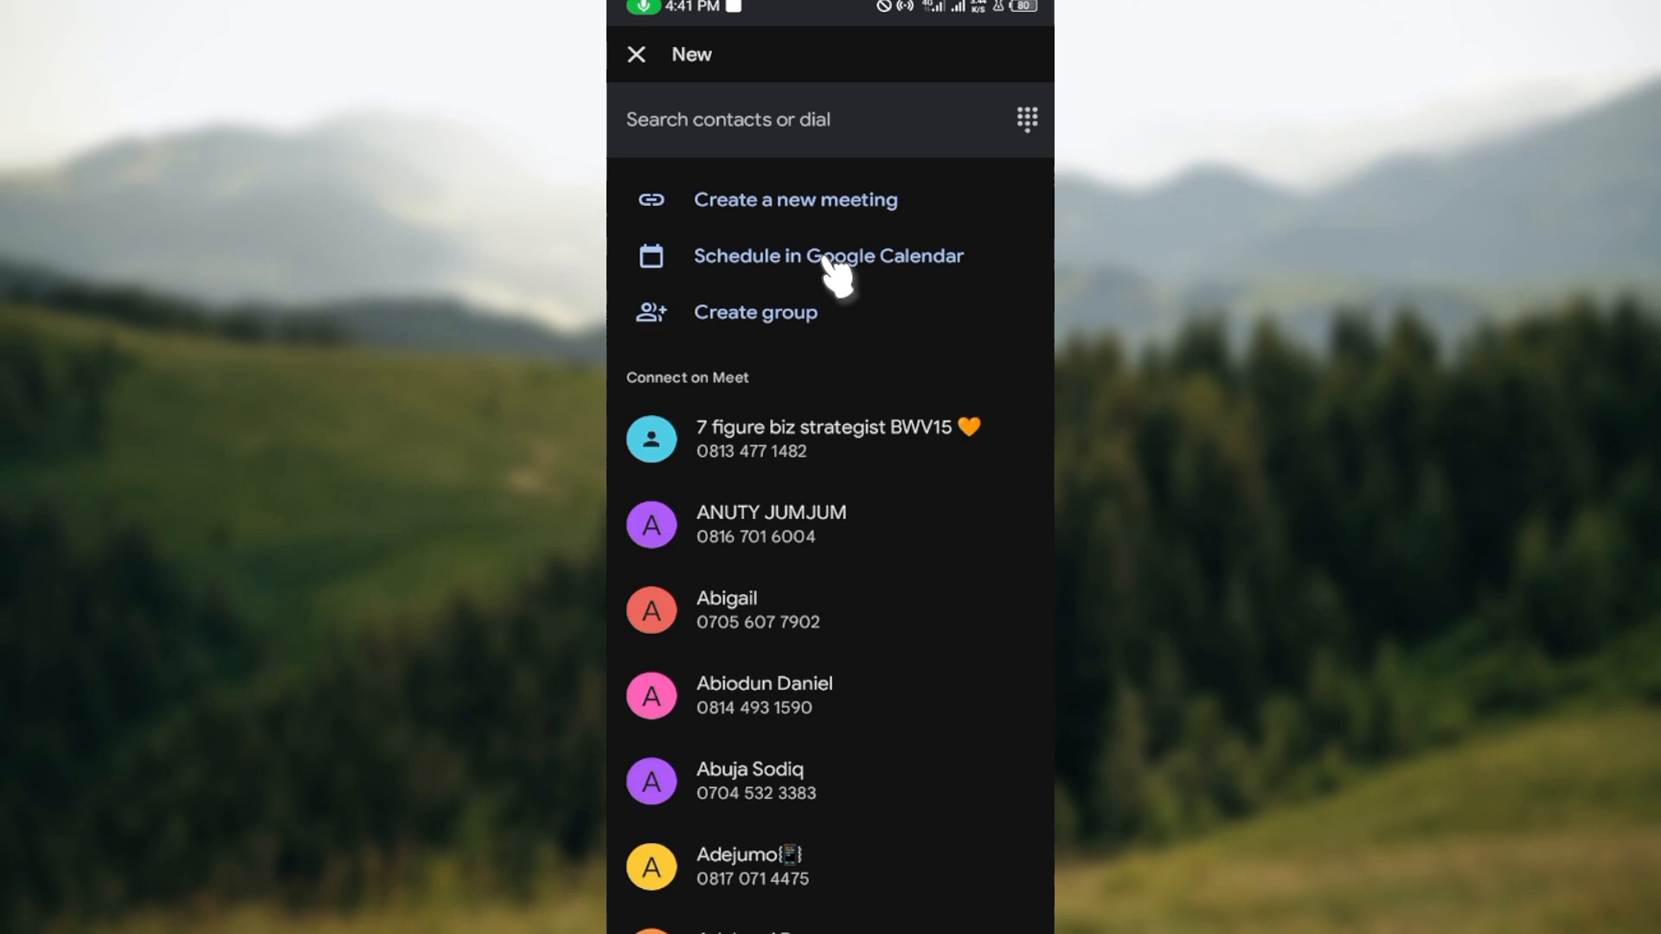
mouse_move(857, 344)
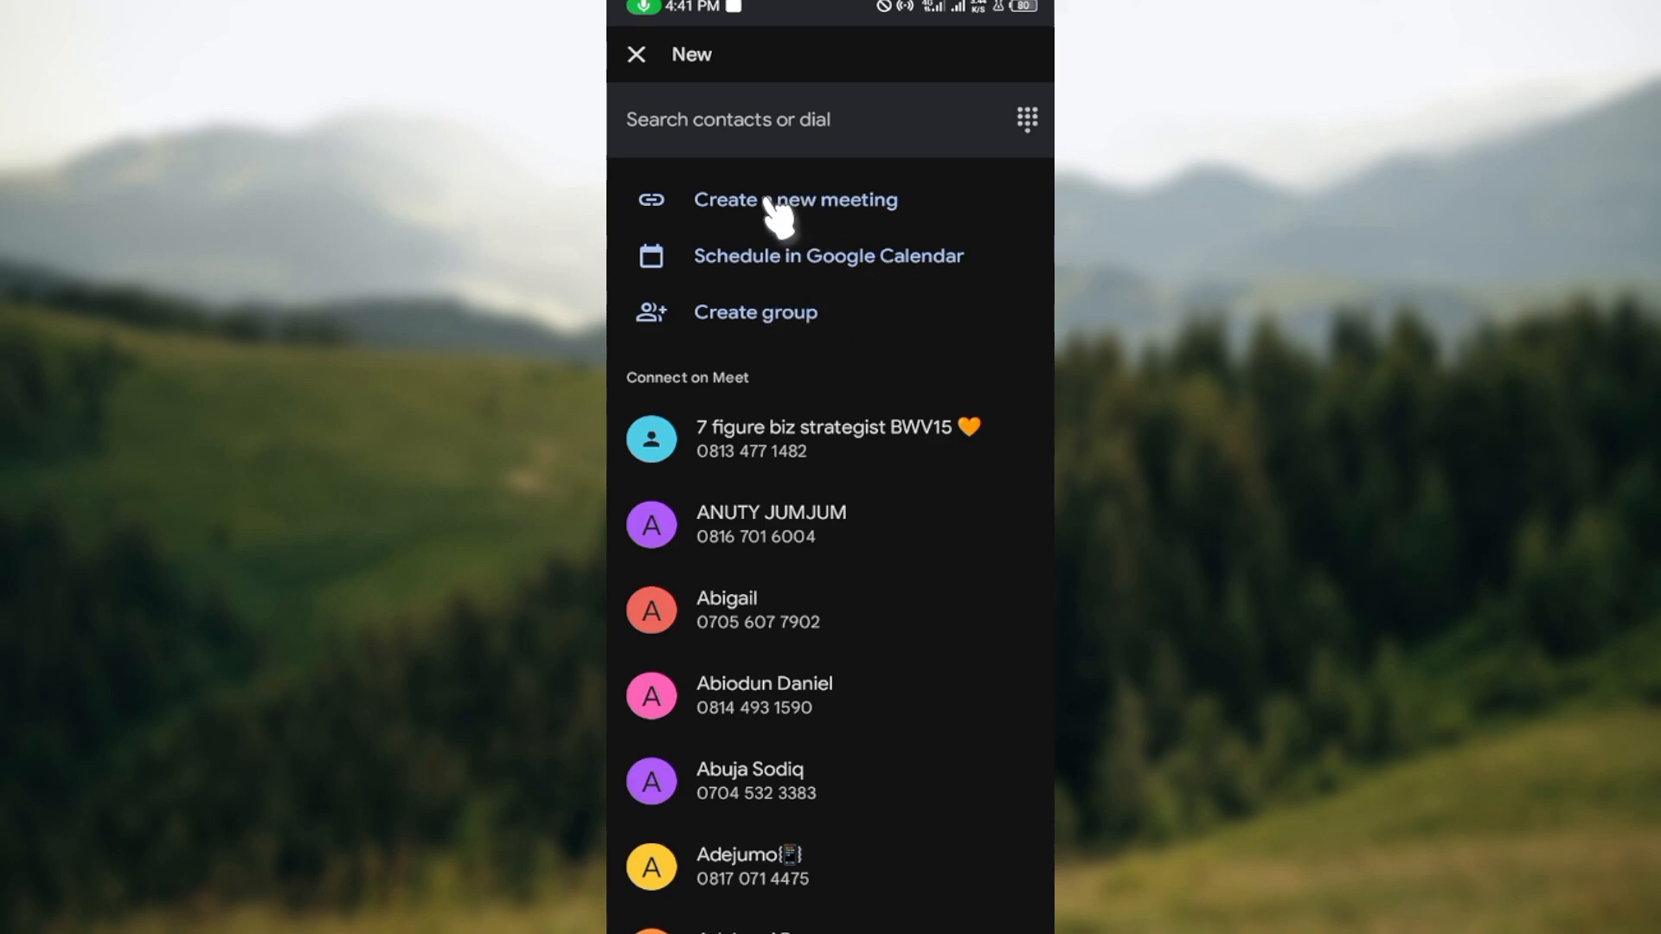
mouse_move(820, 225)
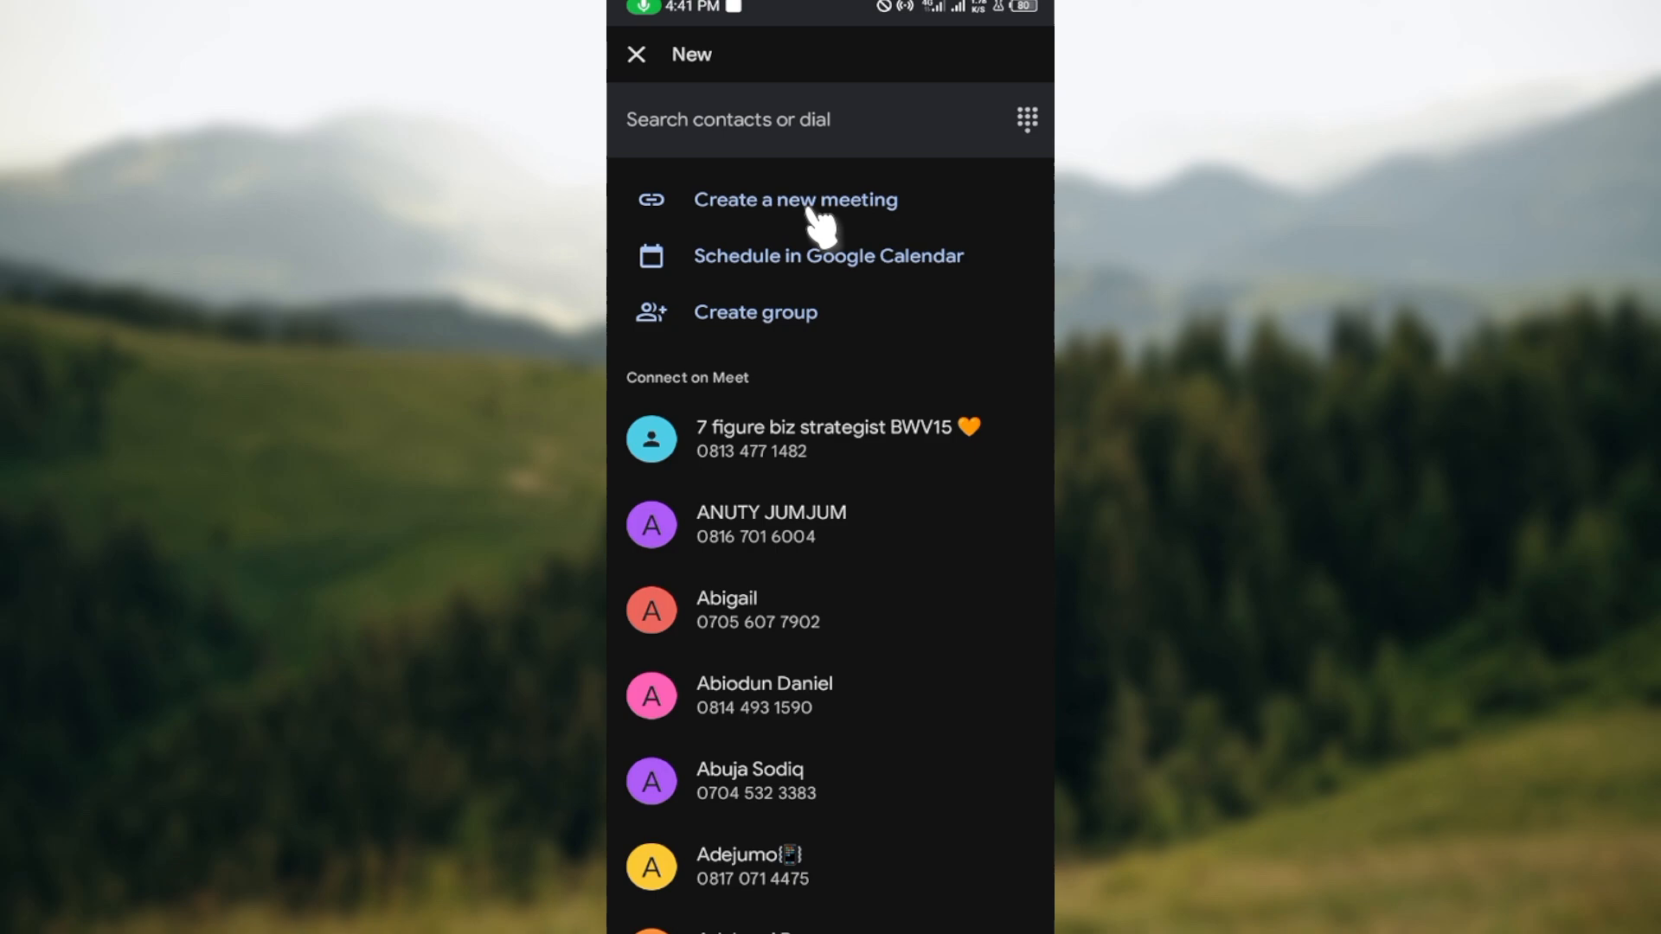
click(794, 200)
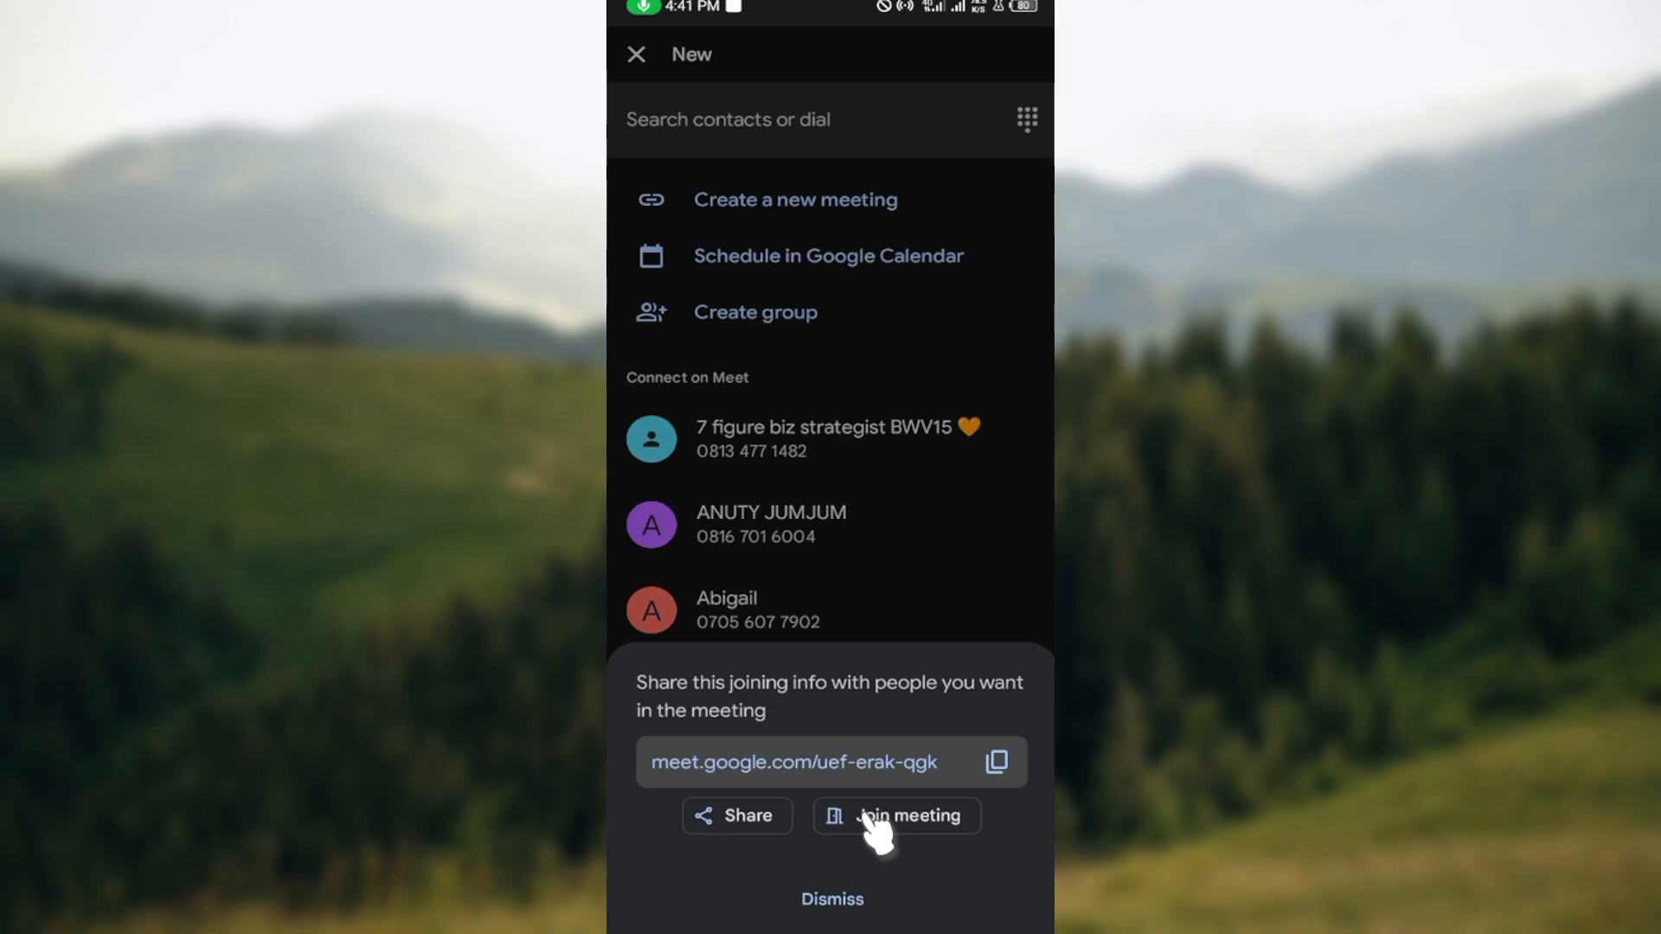
Join the uef-erak-qgk call from its sheet and preview screen as the only participant.
click(908, 816)
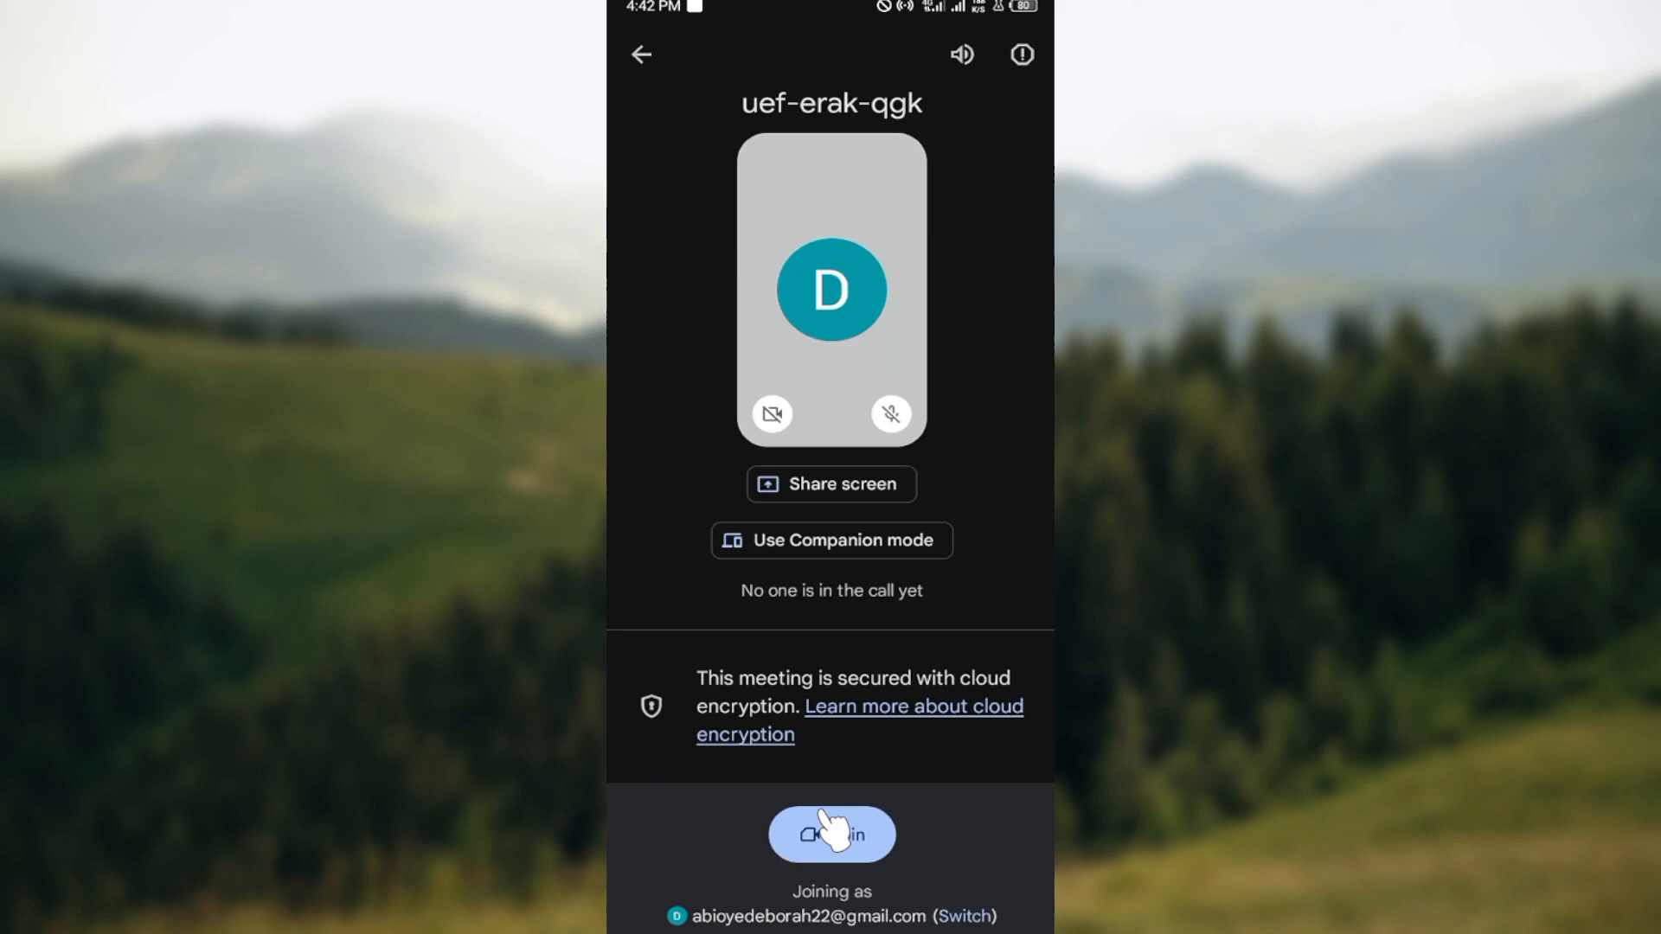
click(831, 835)
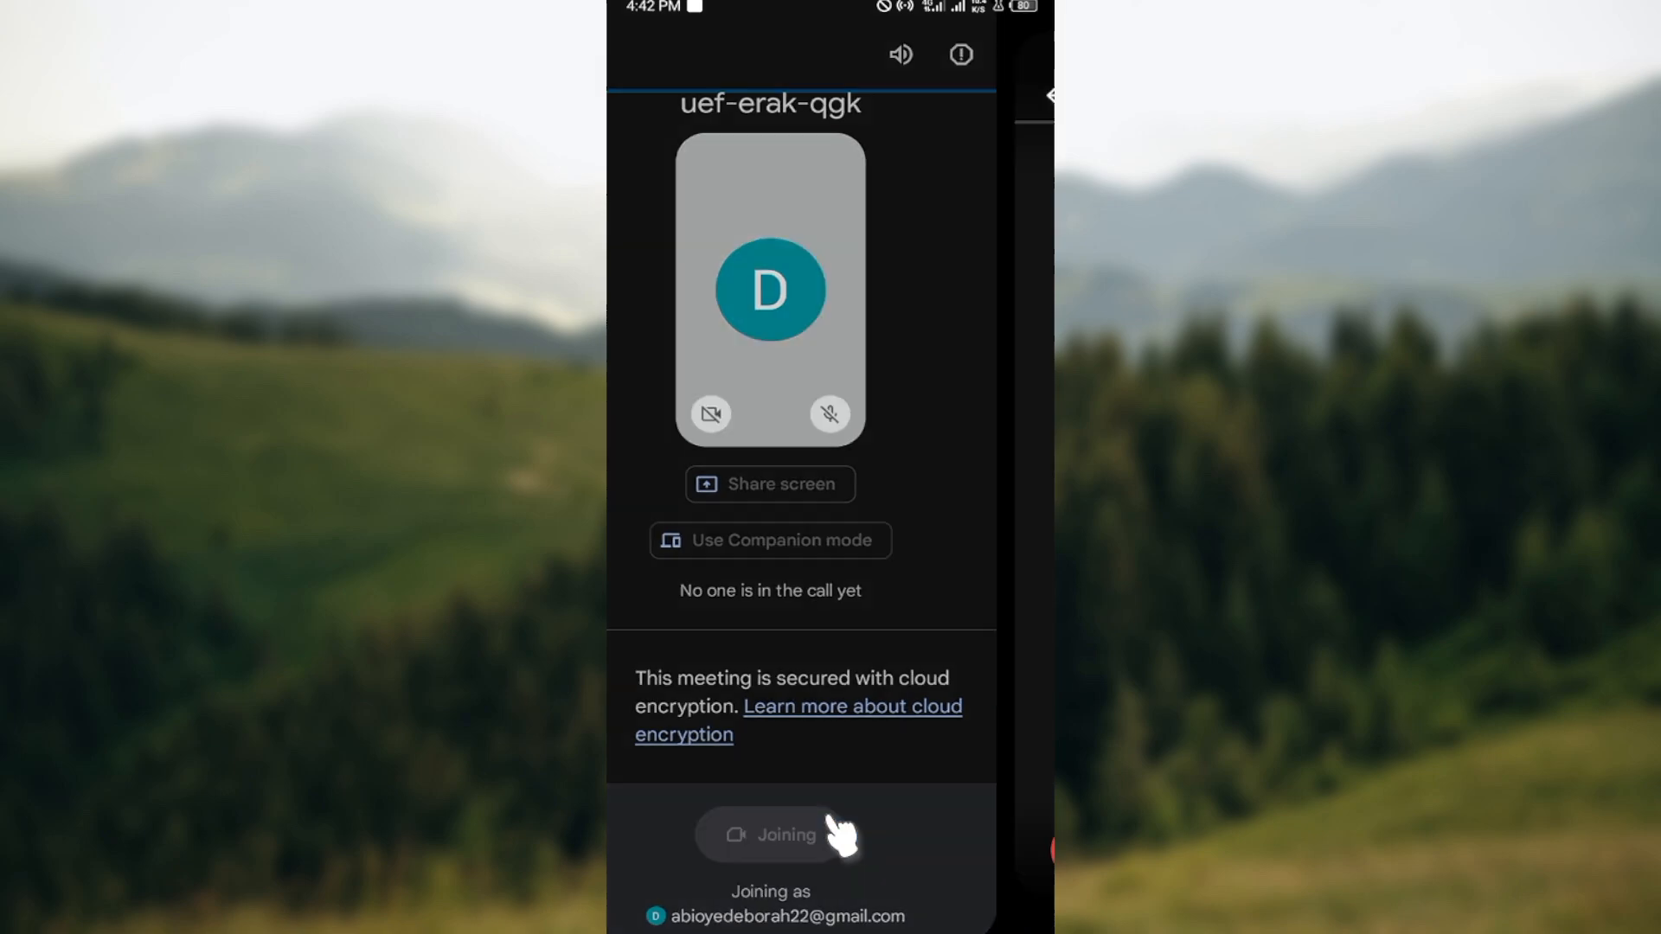
click(772, 836)
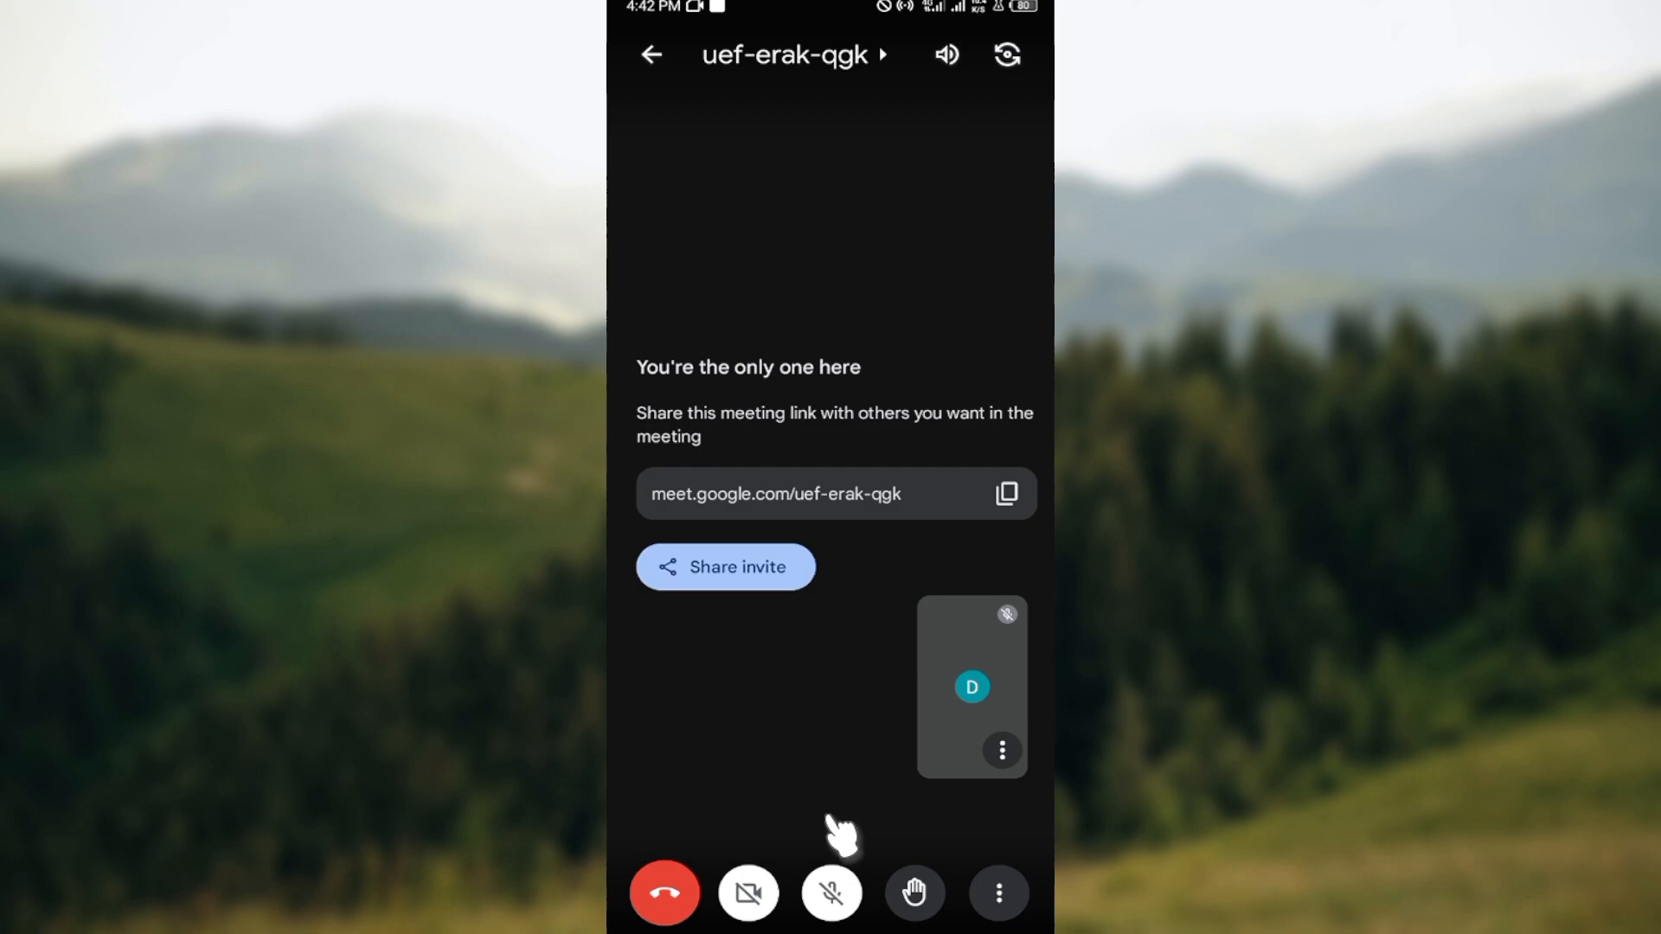
click(830, 893)
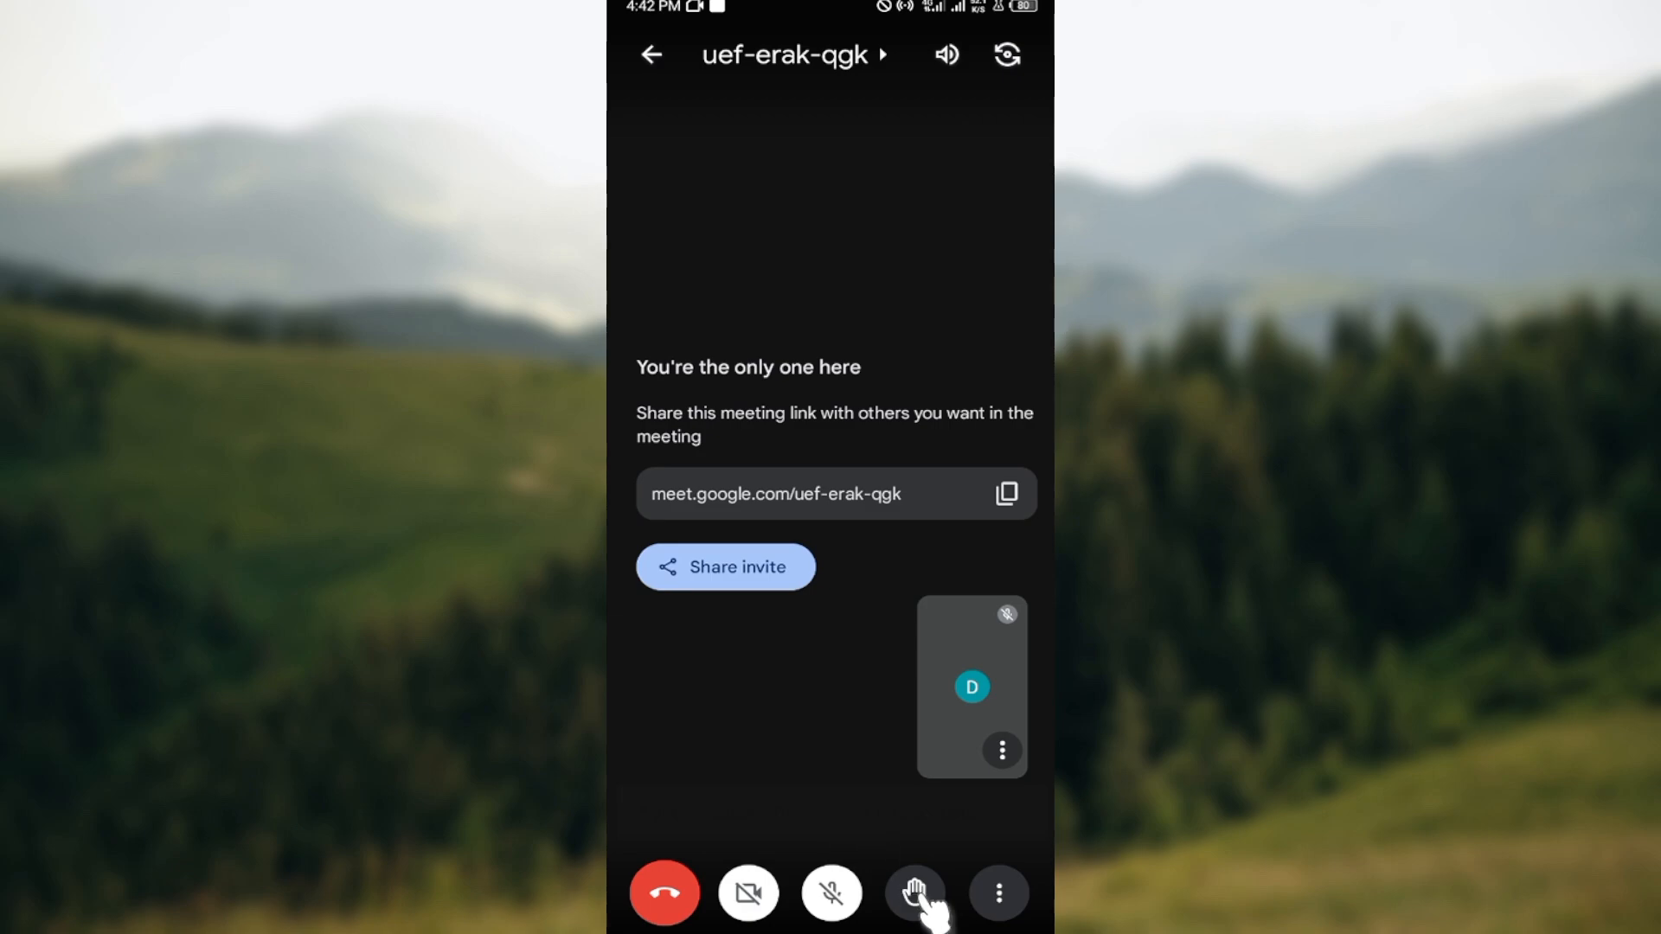
mouse_move(1006, 917)
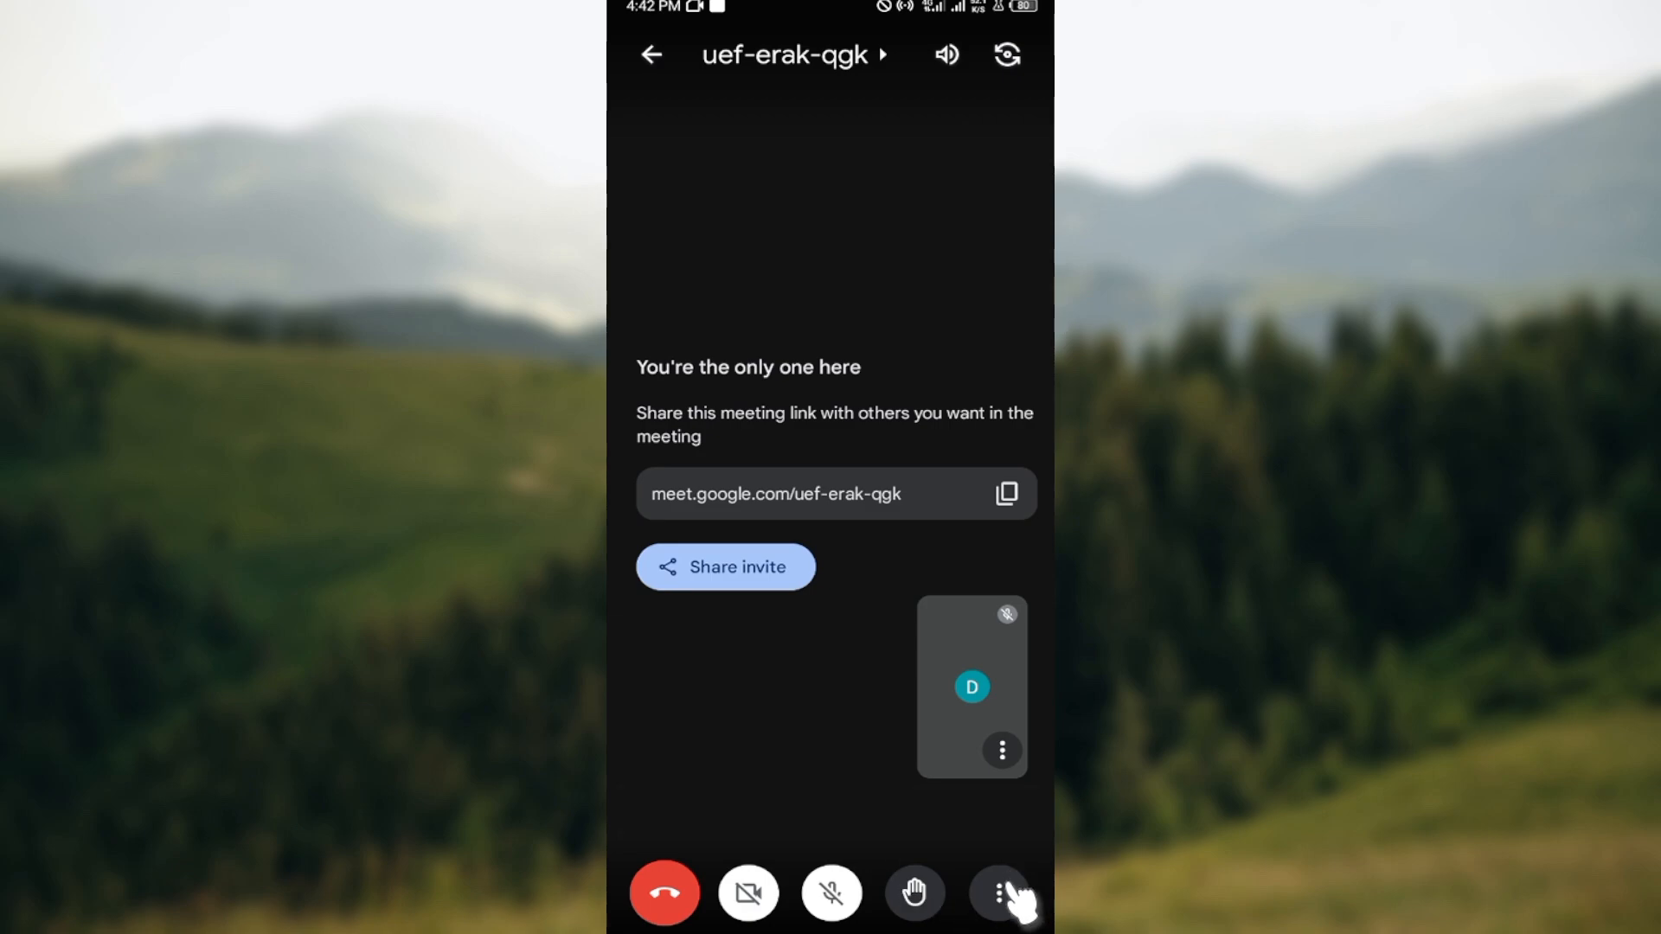
Bring up the in-call More options menu listing Host controls.
click(998, 891)
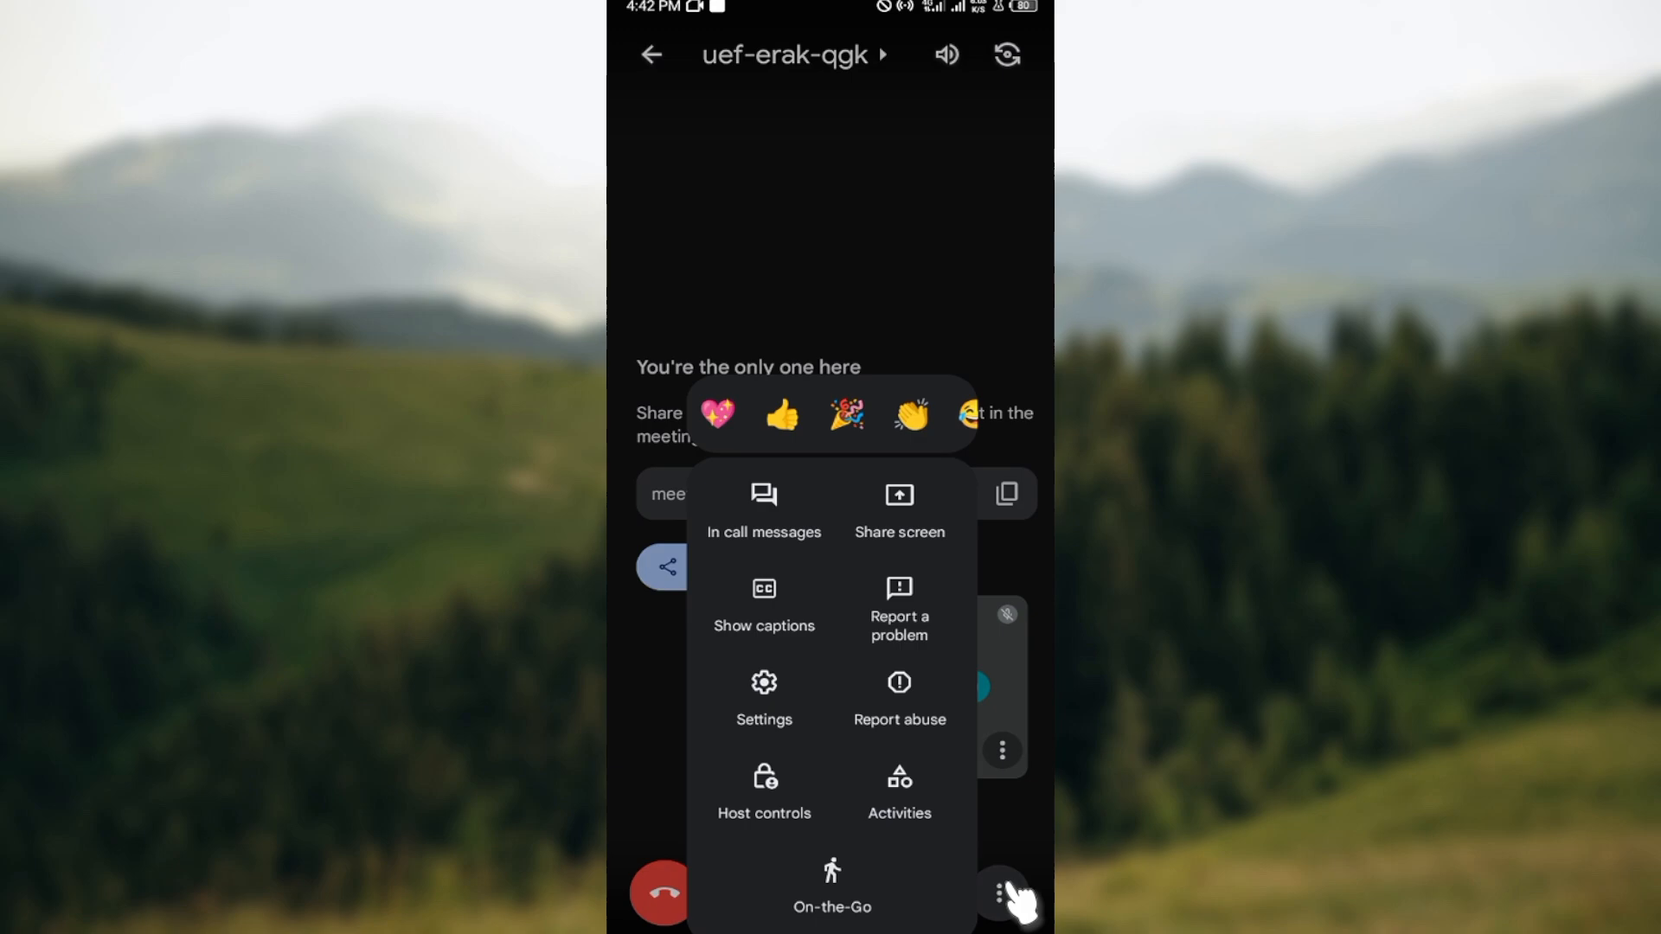
mouse_move(832, 540)
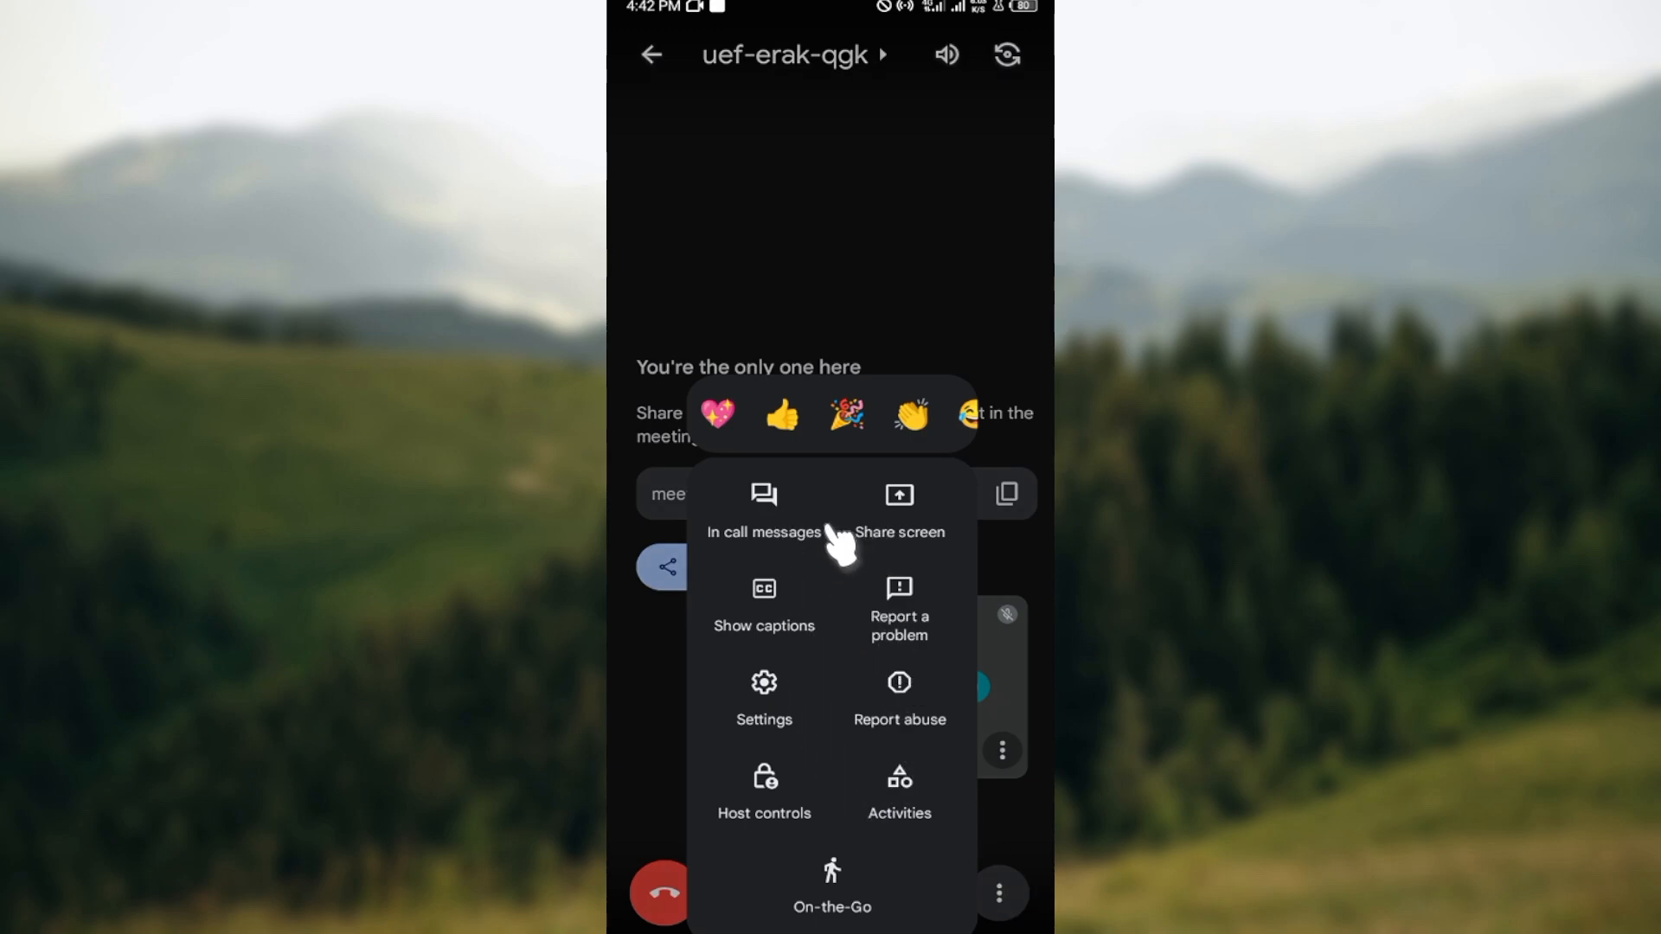
mouse_move(792, 769)
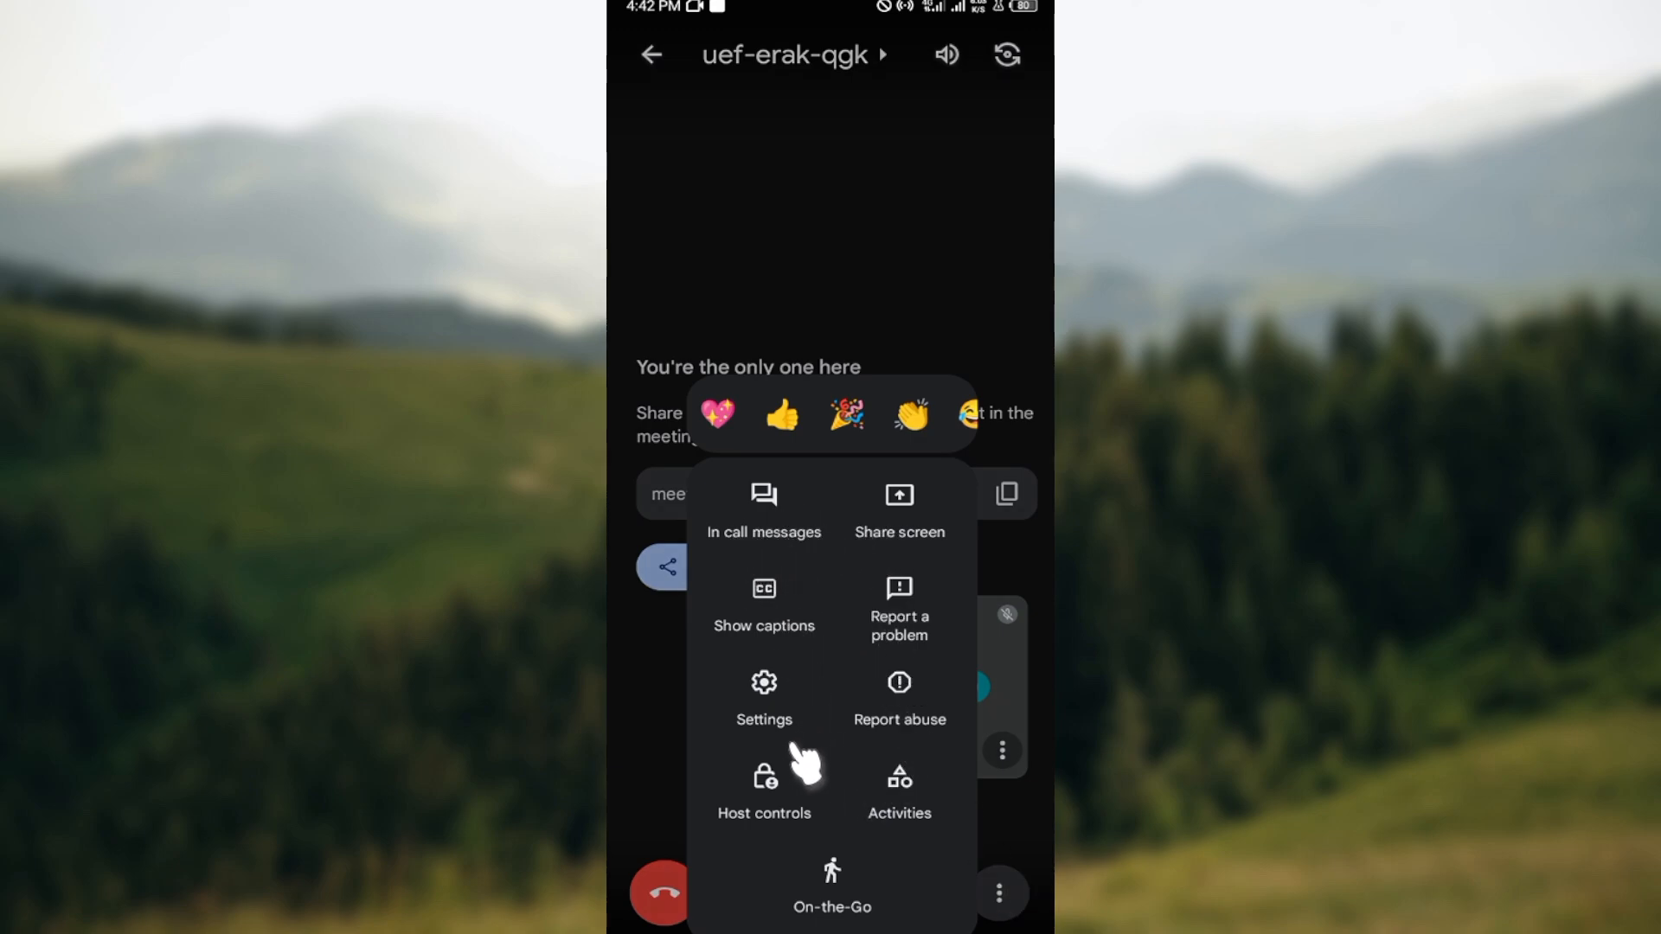
mouse_move(768, 796)
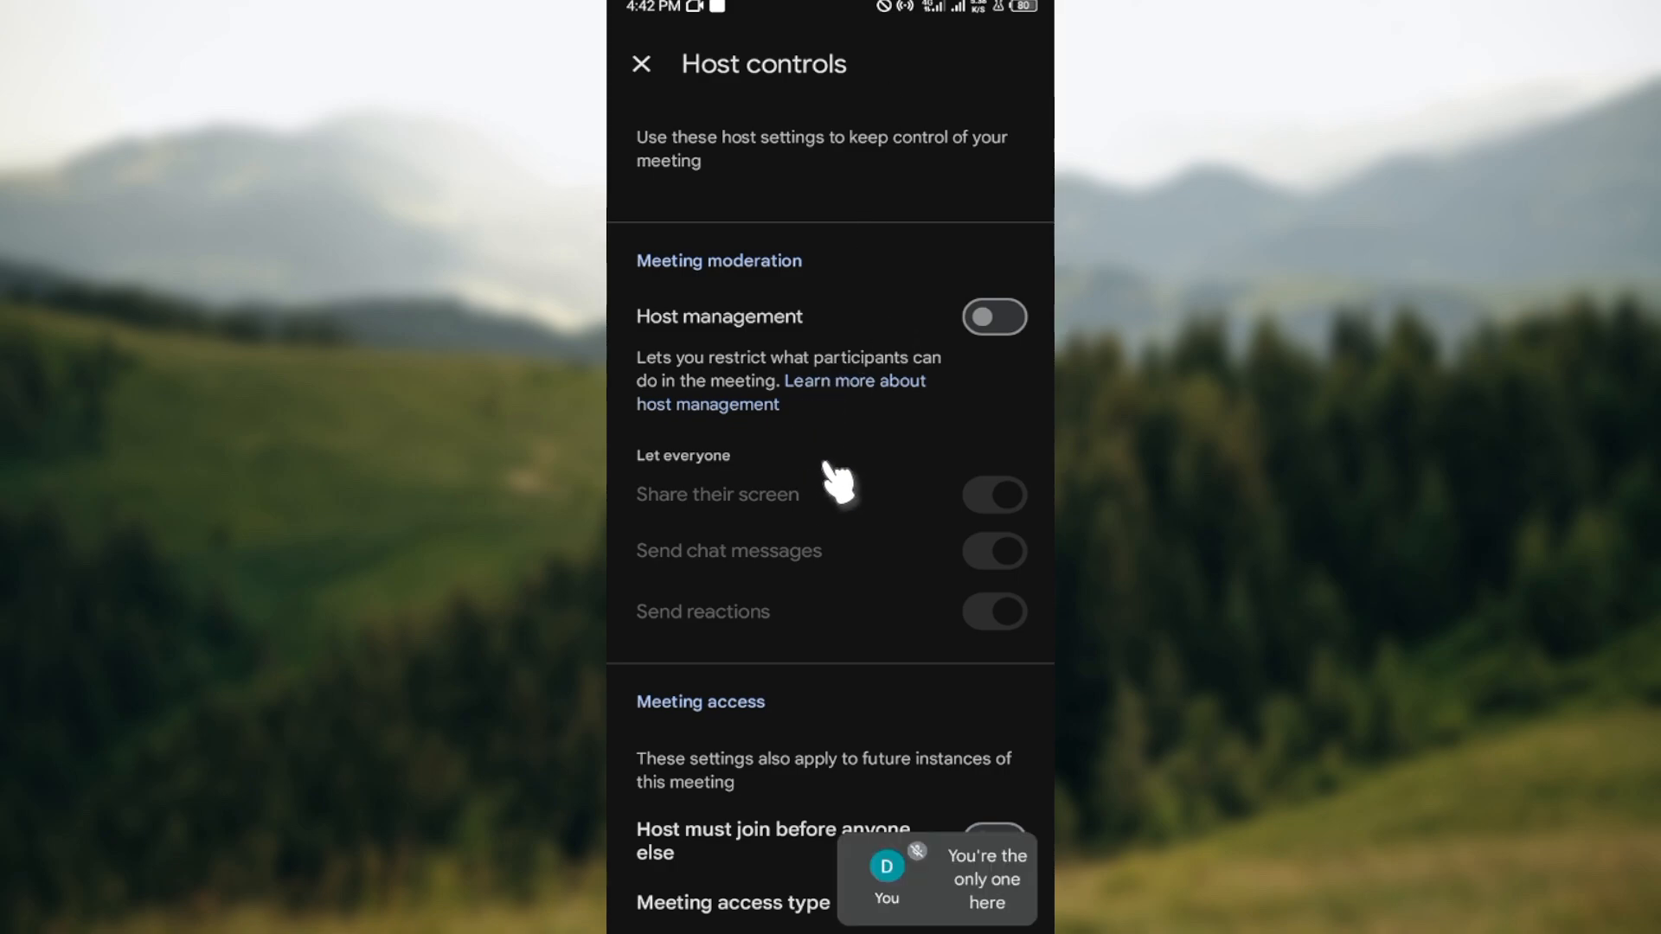
mouse_move(857, 684)
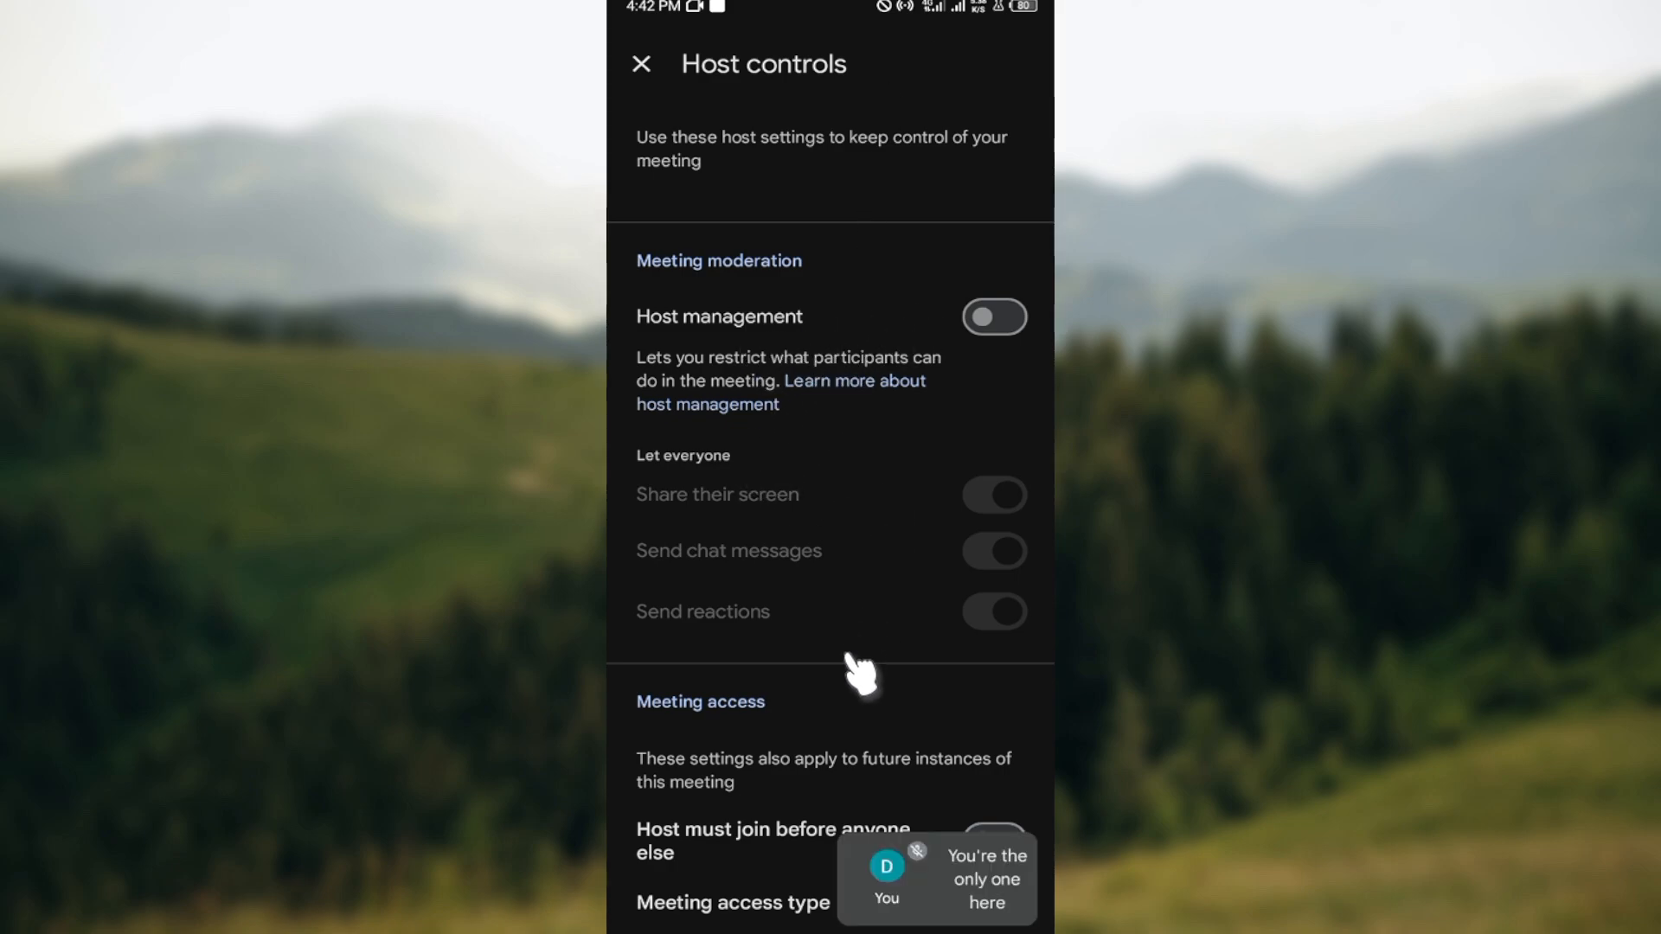
Switch Meeting access type from Trusted to Open and close Host controls.
scroll(down, 3)
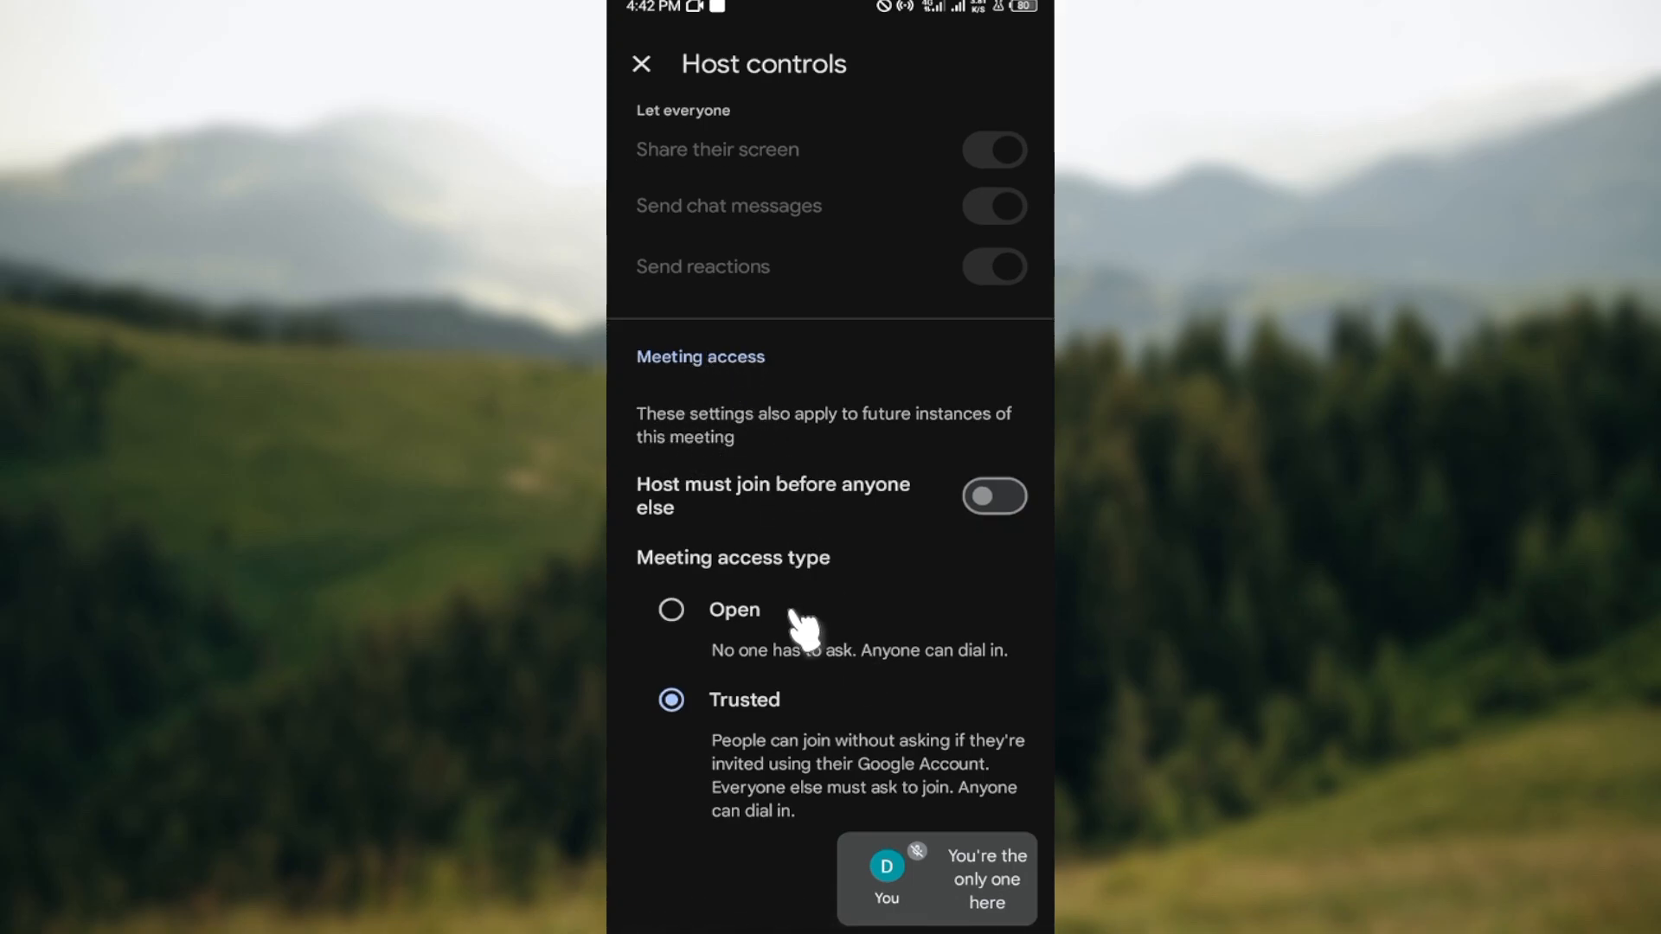
mouse_move(767, 791)
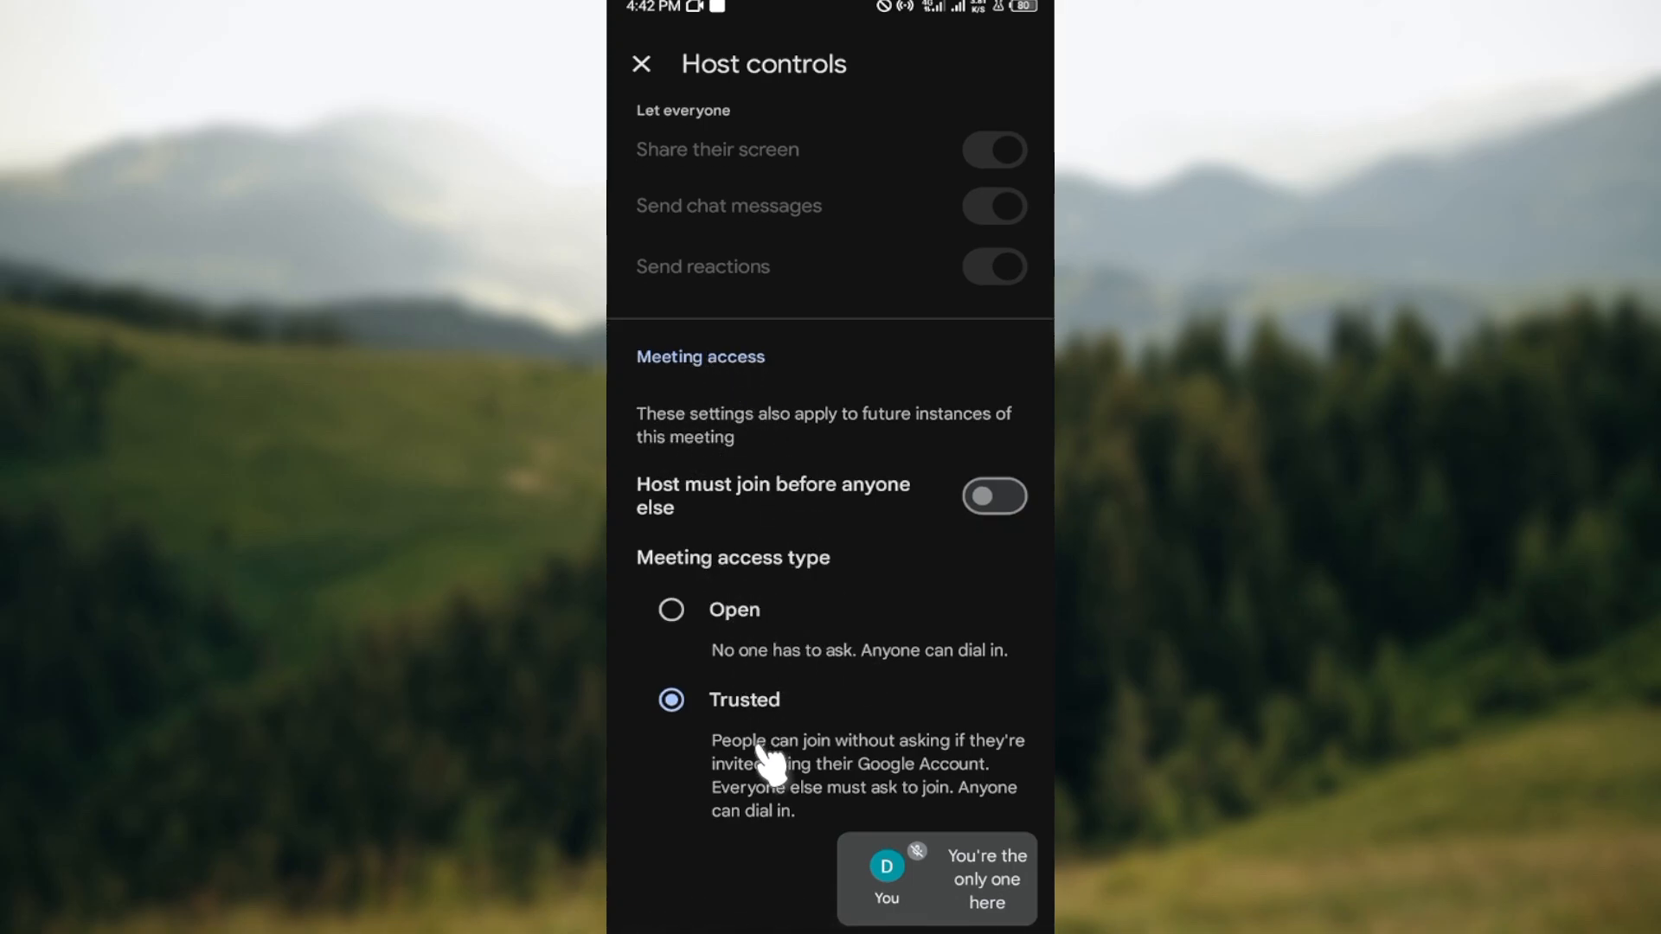
mouse_move(672, 612)
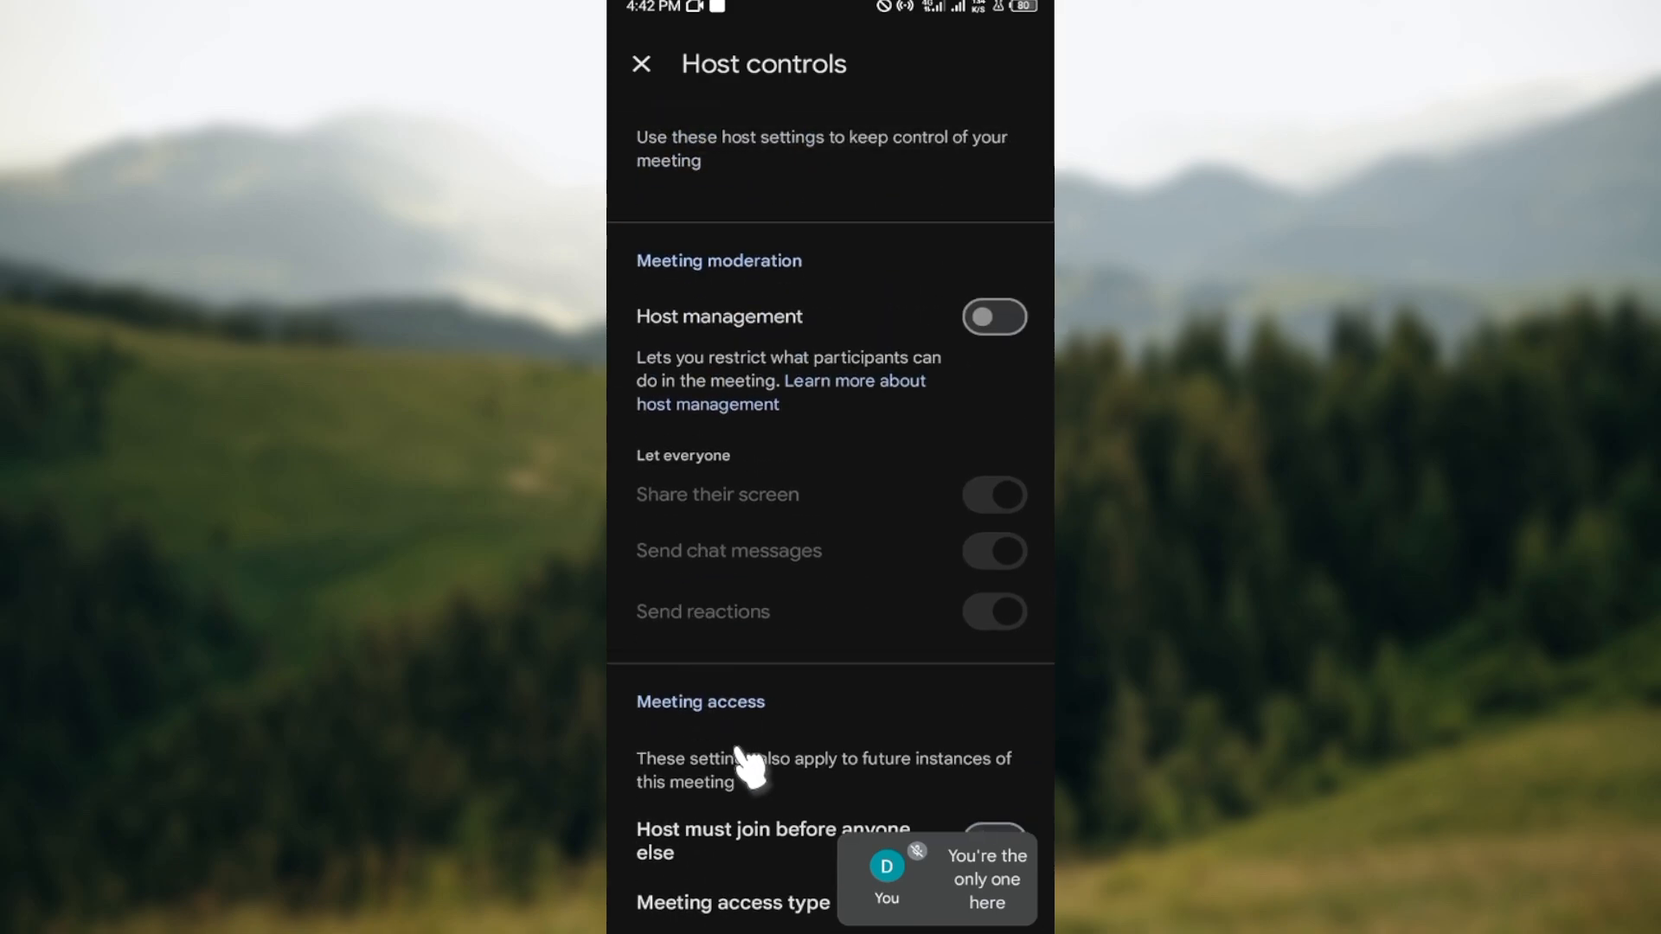
scroll(down, 3)
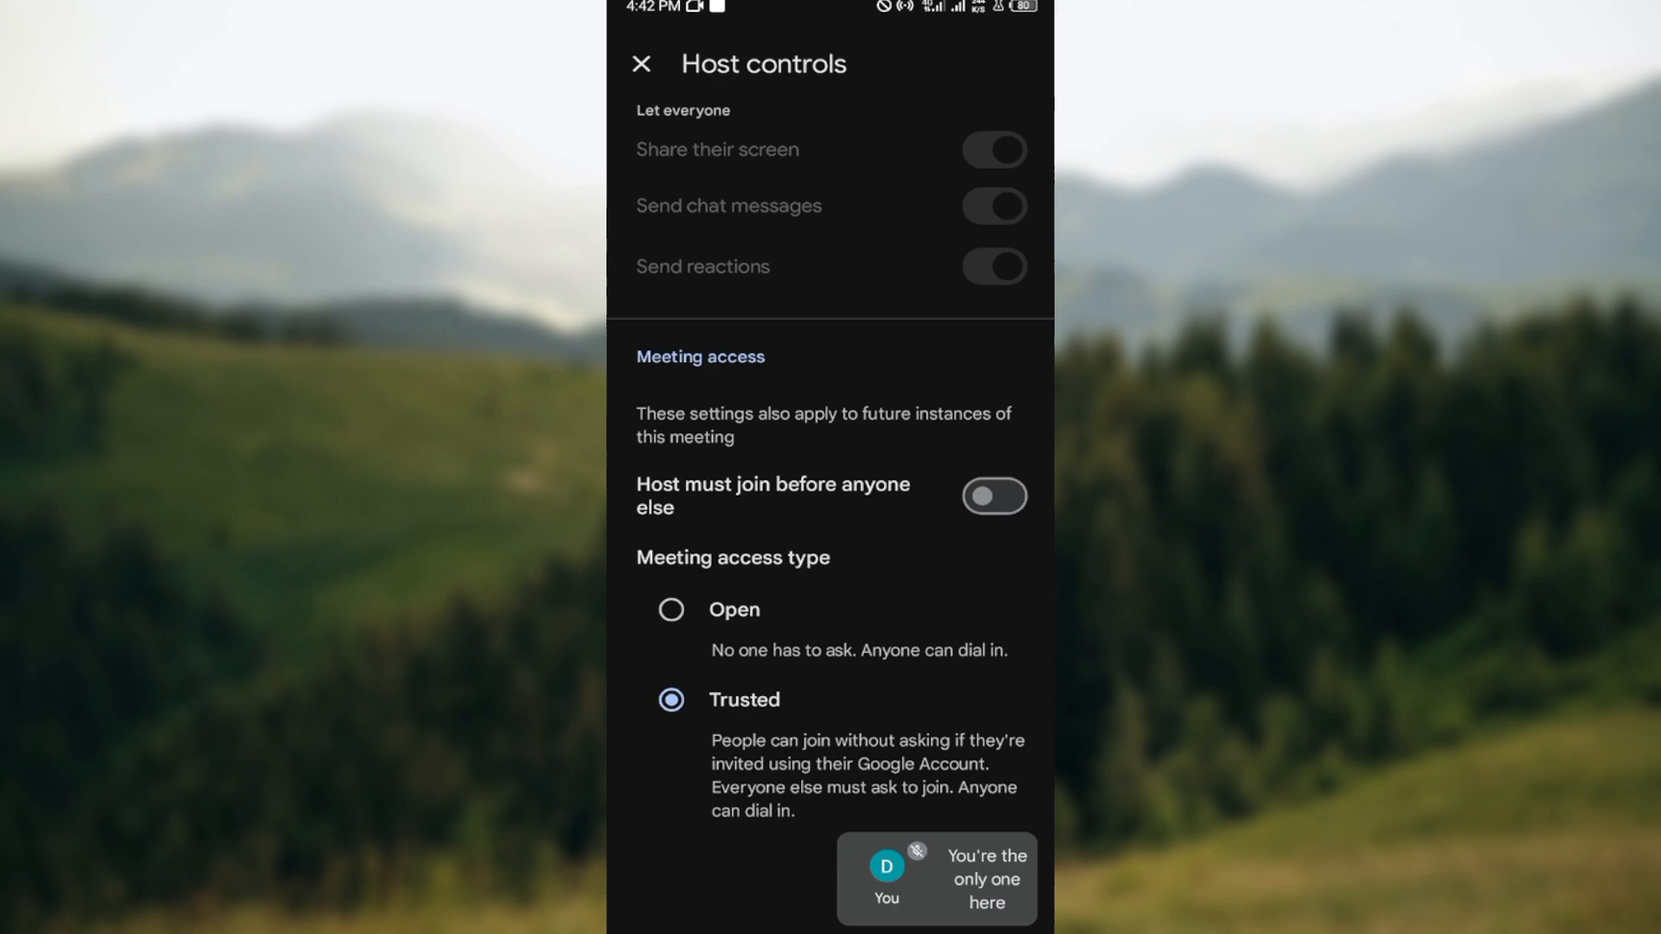
click(670, 610)
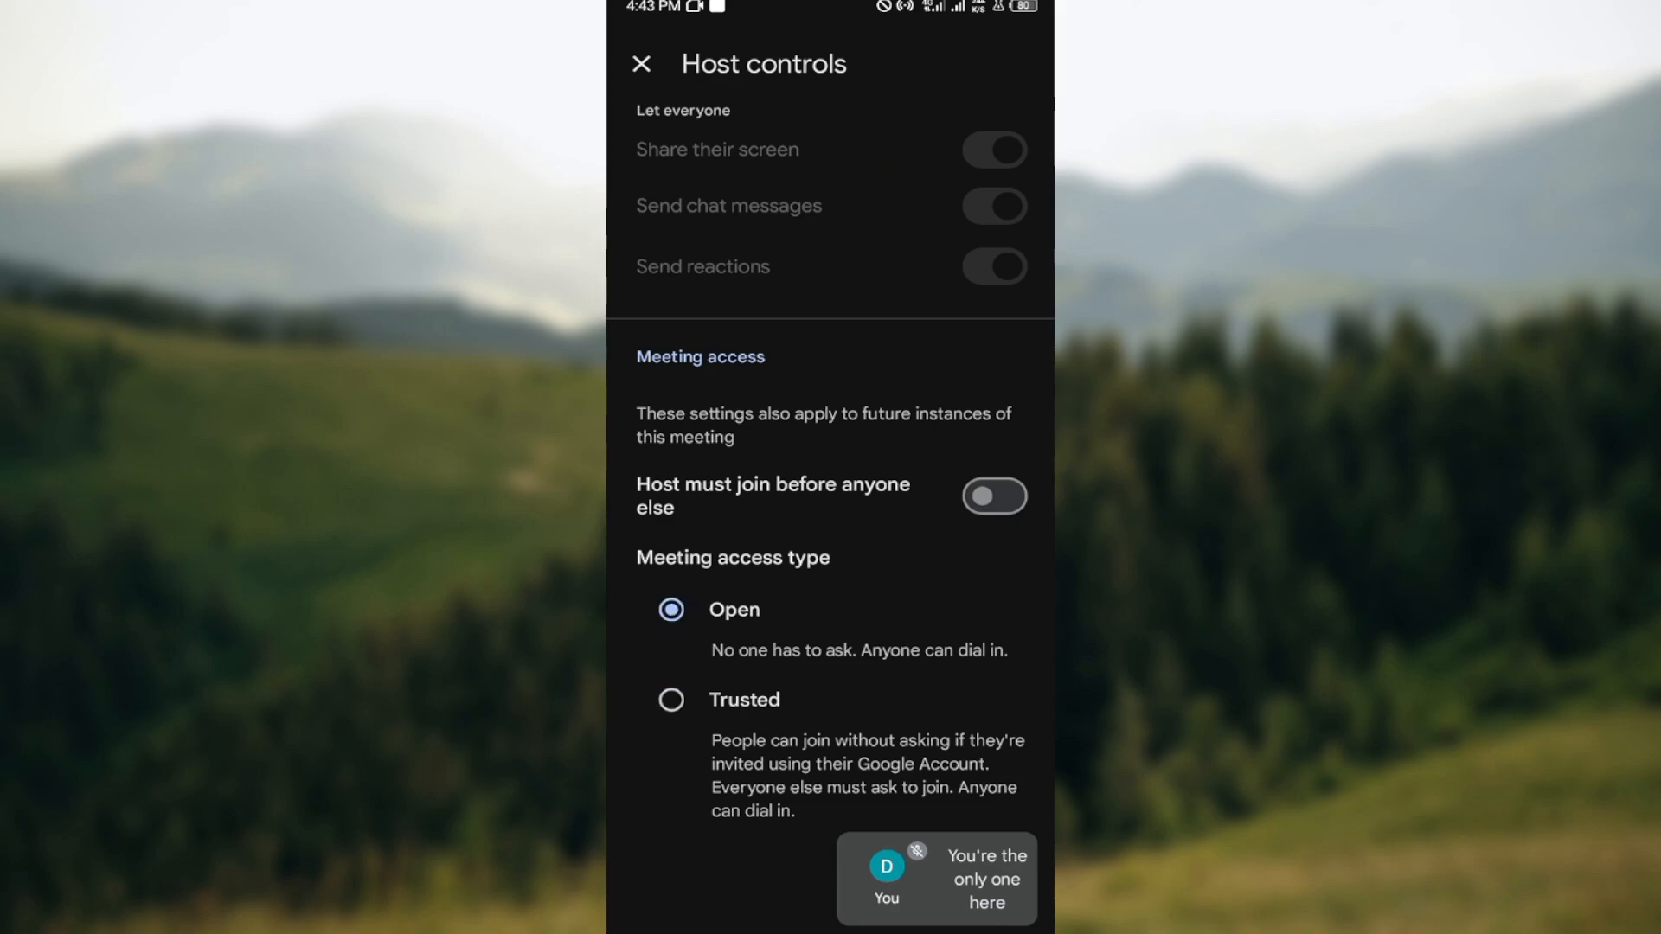
mouse_move(899, 644)
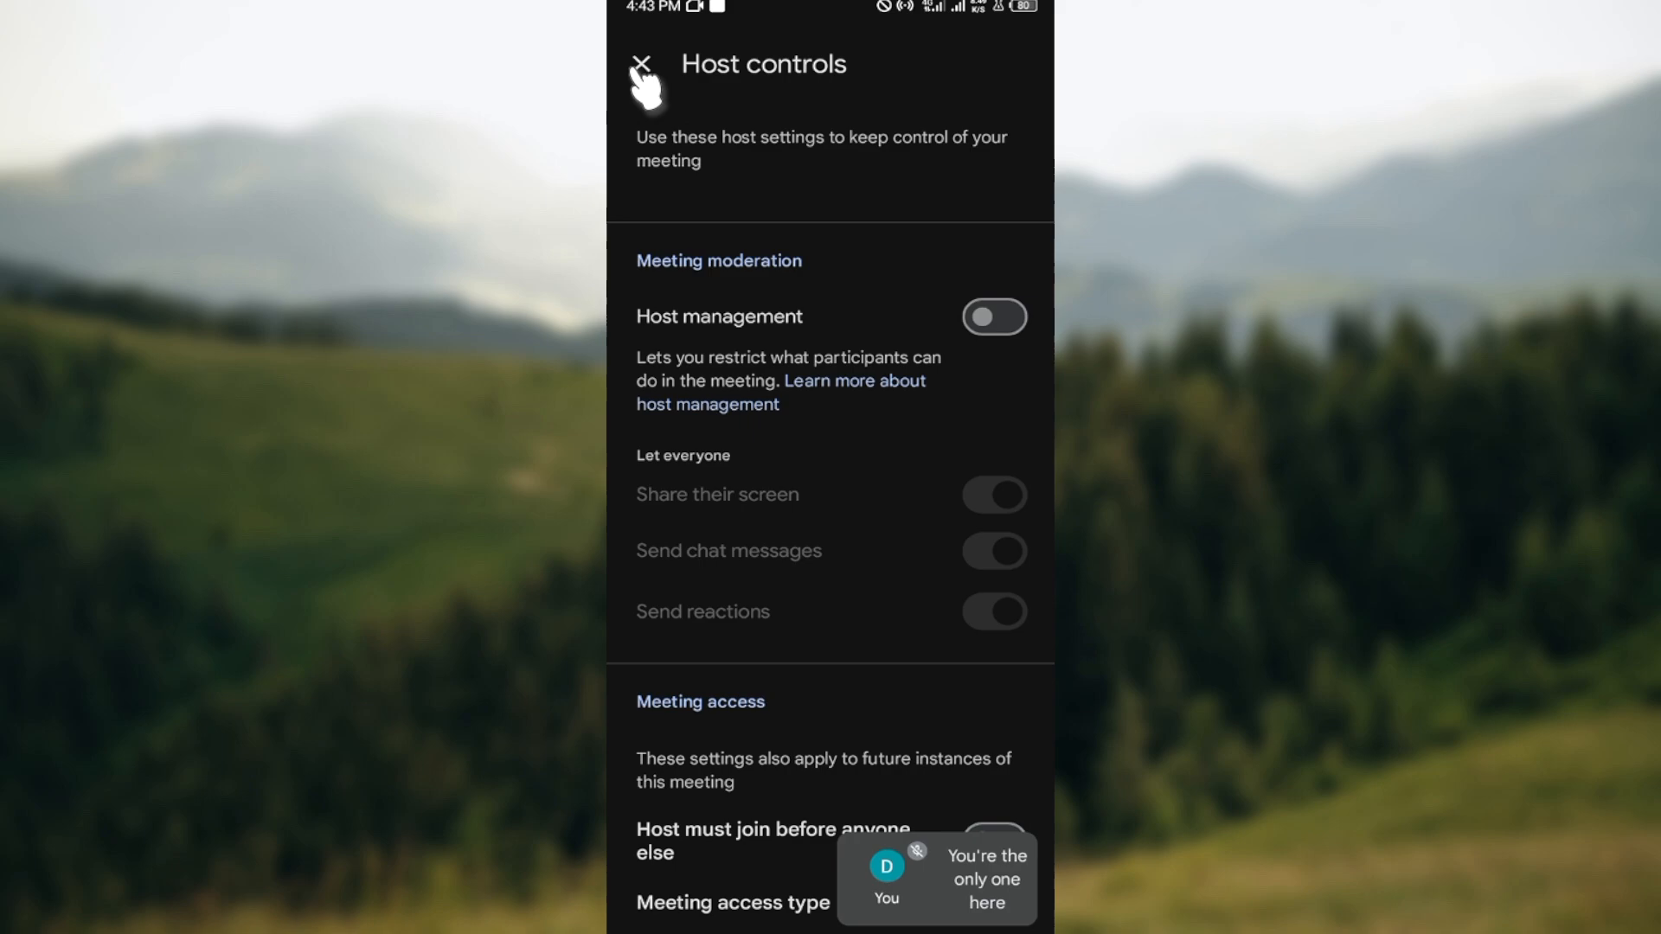
mouse_move(658, 78)
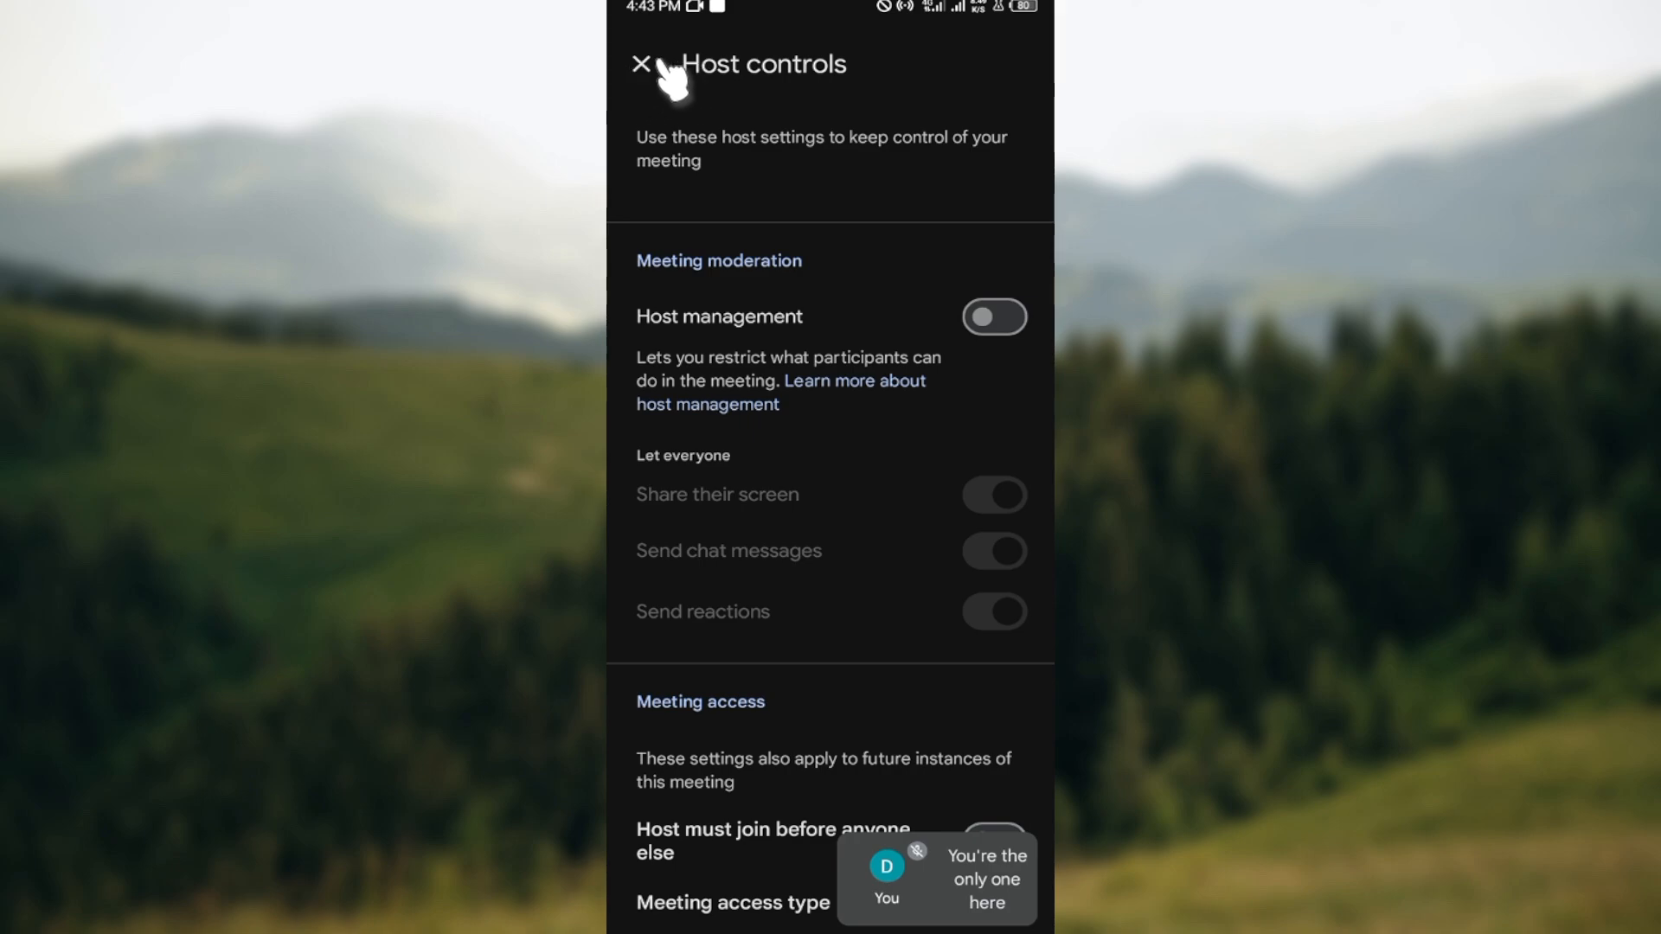
click(645, 63)
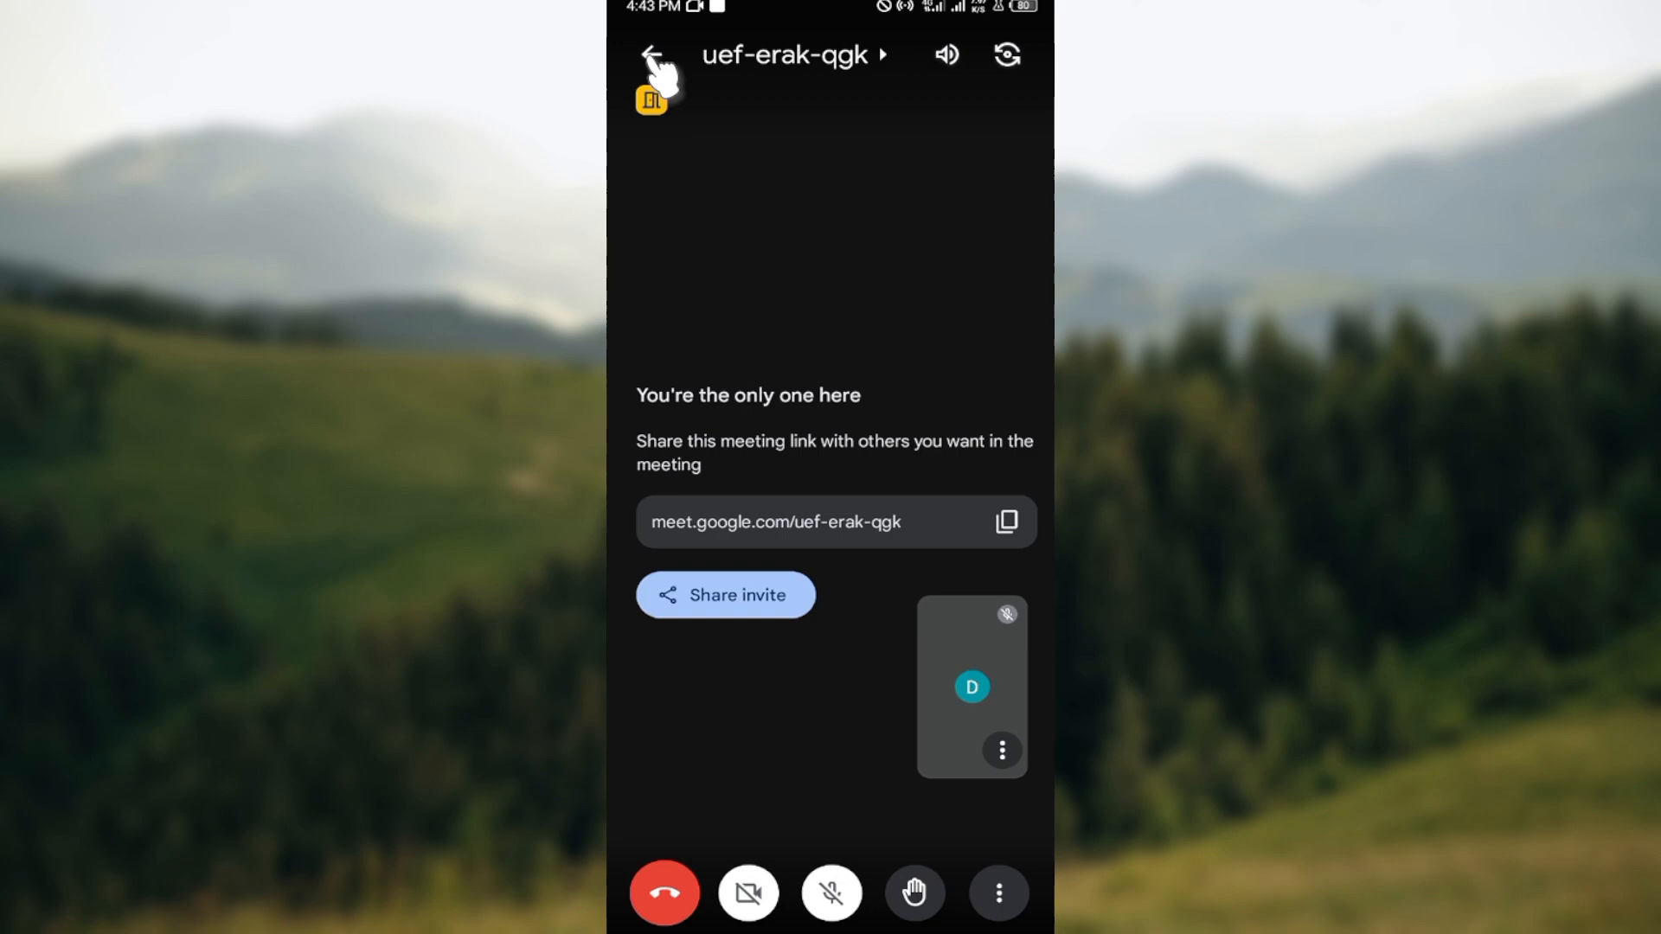
mouse_move(668, 895)
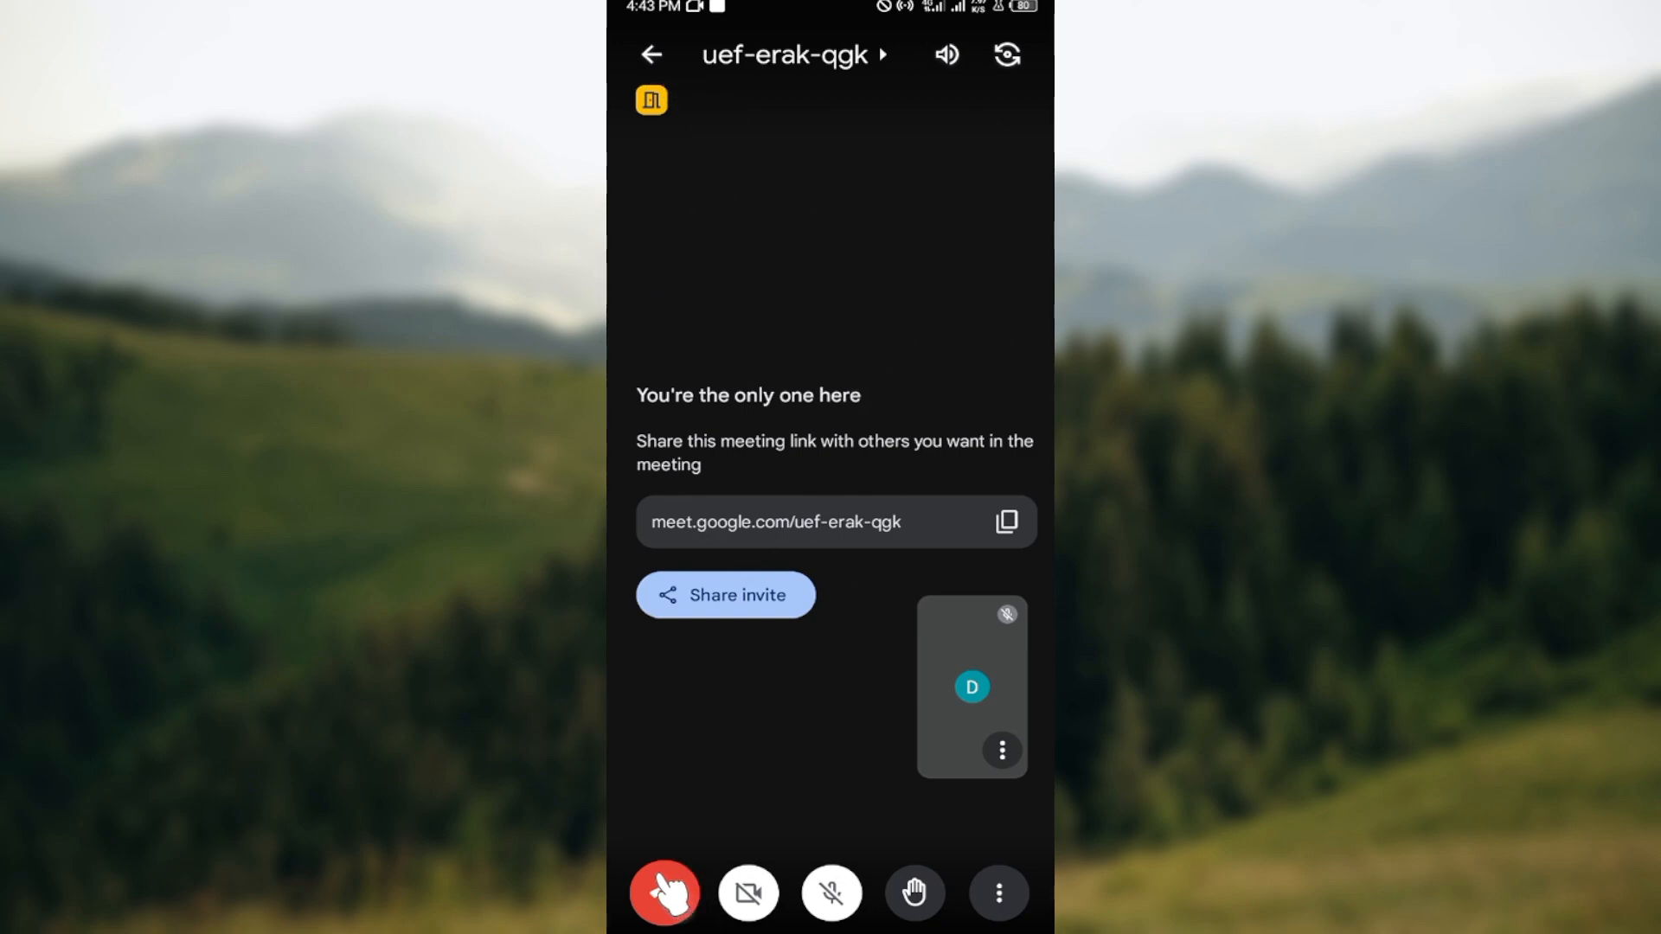